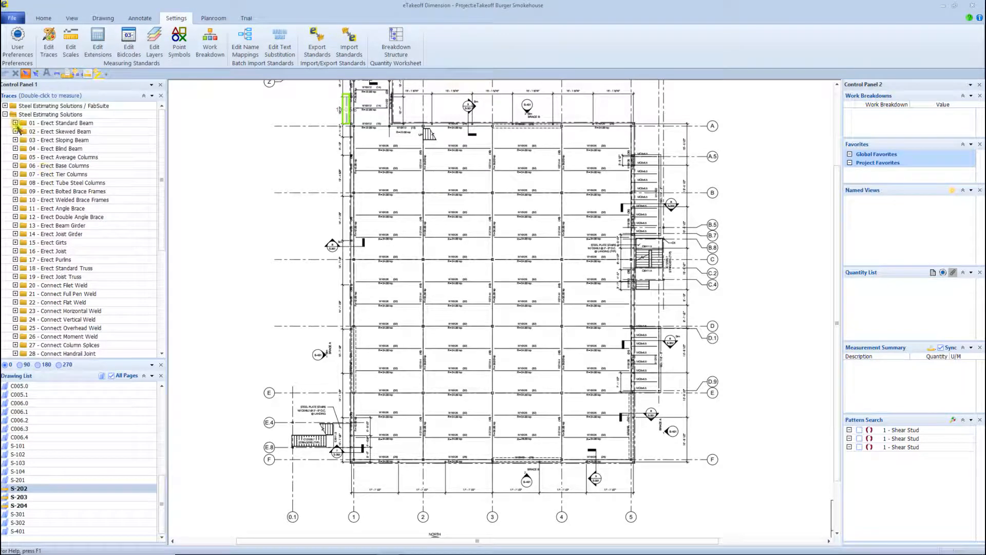
Step: Select 3 - ERECT 30' Average Column and add column points on S-202, reaching 79
scroll("down", 3)
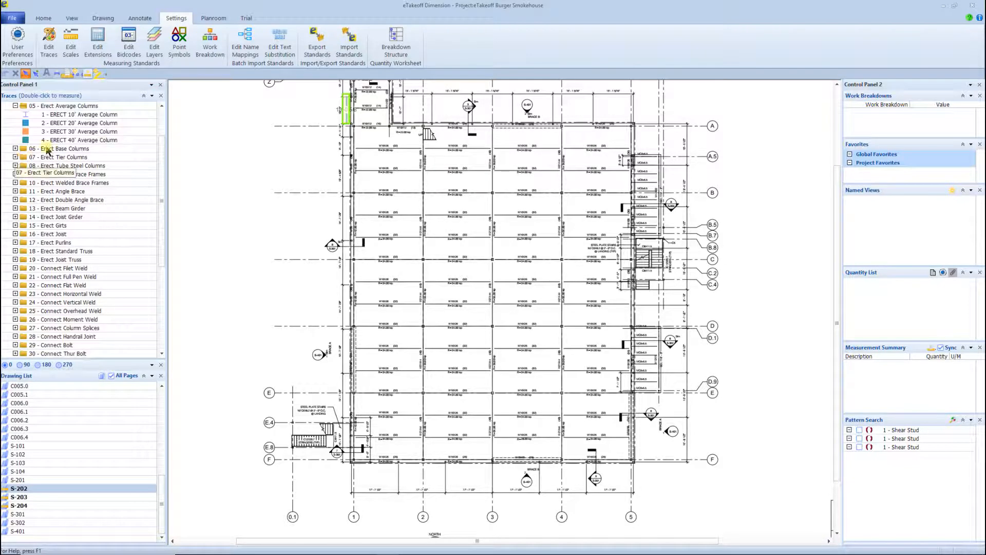
left_click(79, 130)
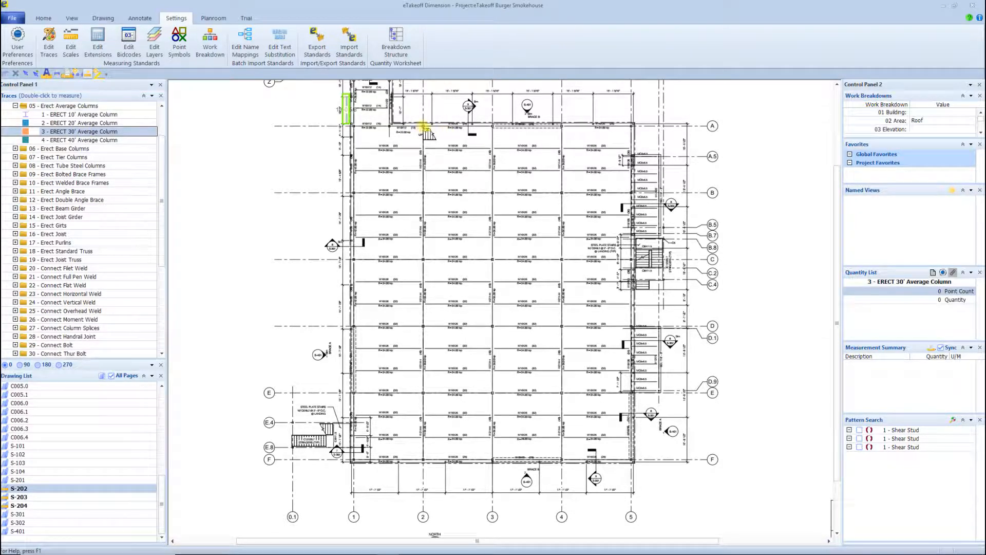
left_click(422, 333)
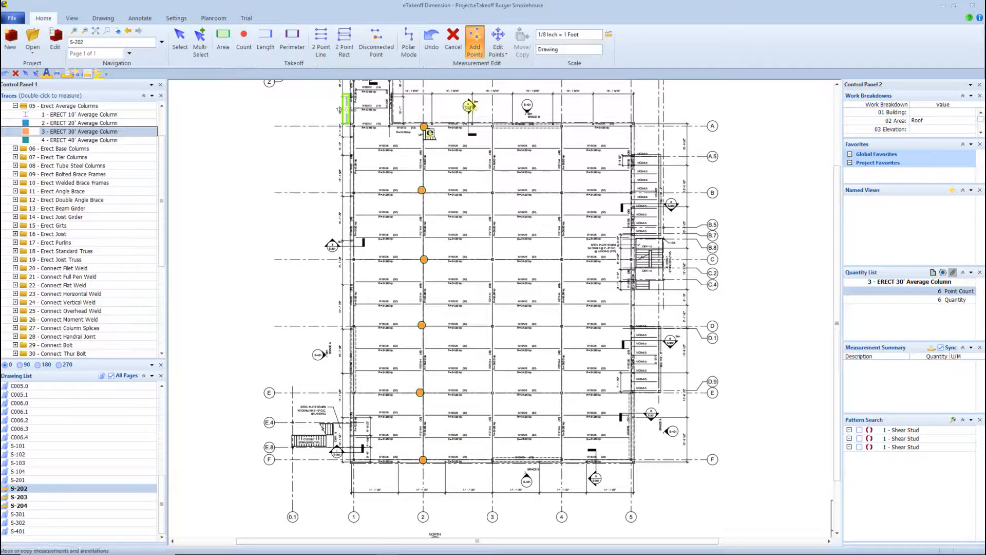
left_click(334, 182)
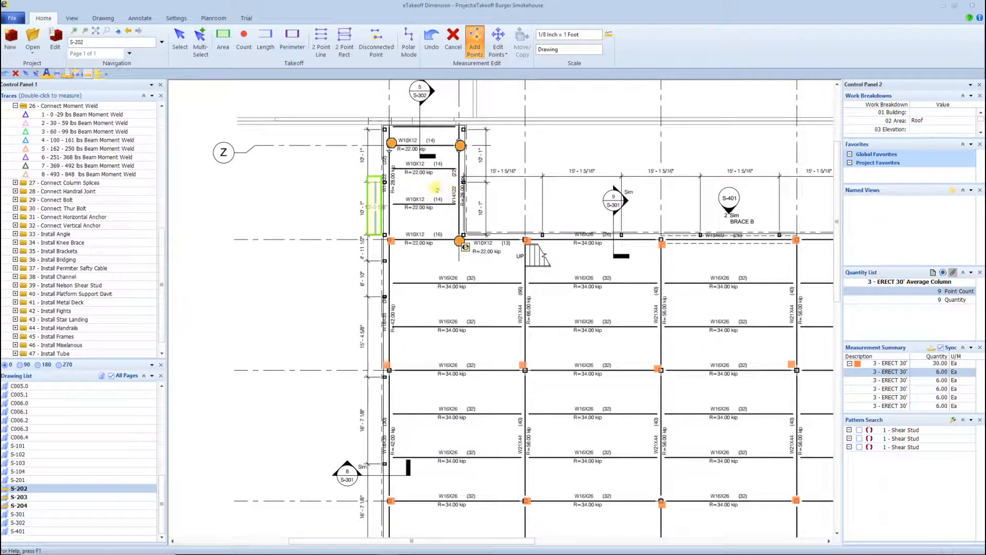
left_click(82, 114)
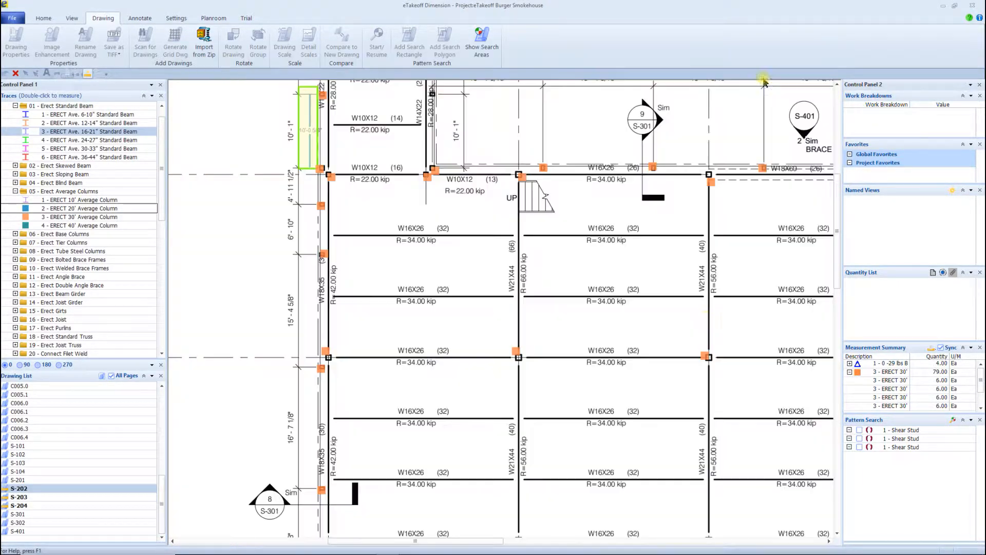
Step: Run a pattern search for standard beams, accept the matching W-shapes and save them as counts
left_click(376, 41)
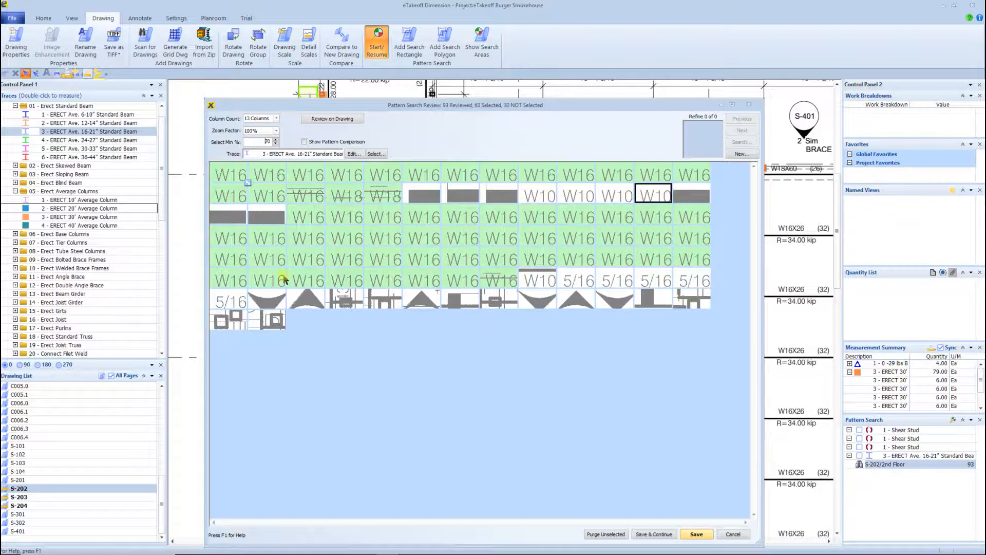
left_click(696, 534)
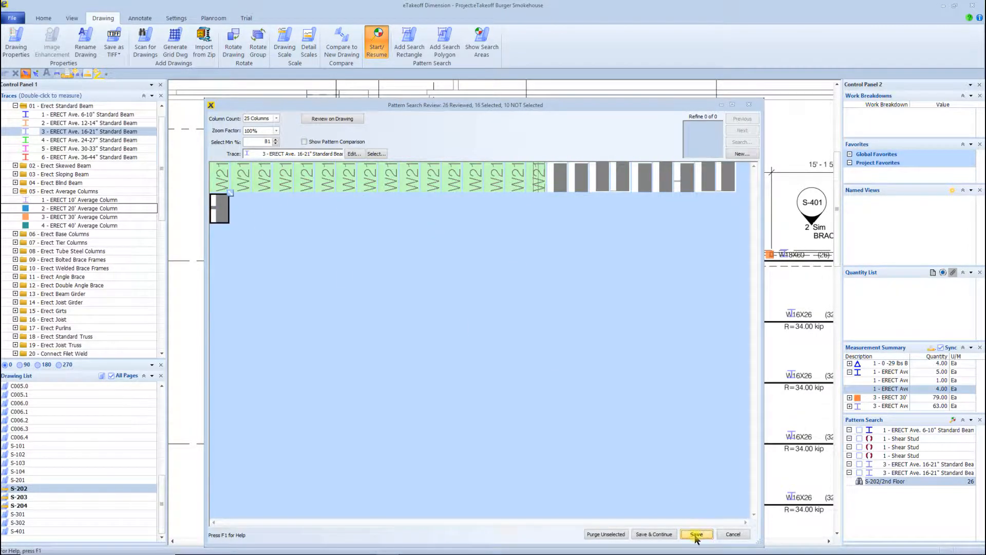
left_click(697, 534)
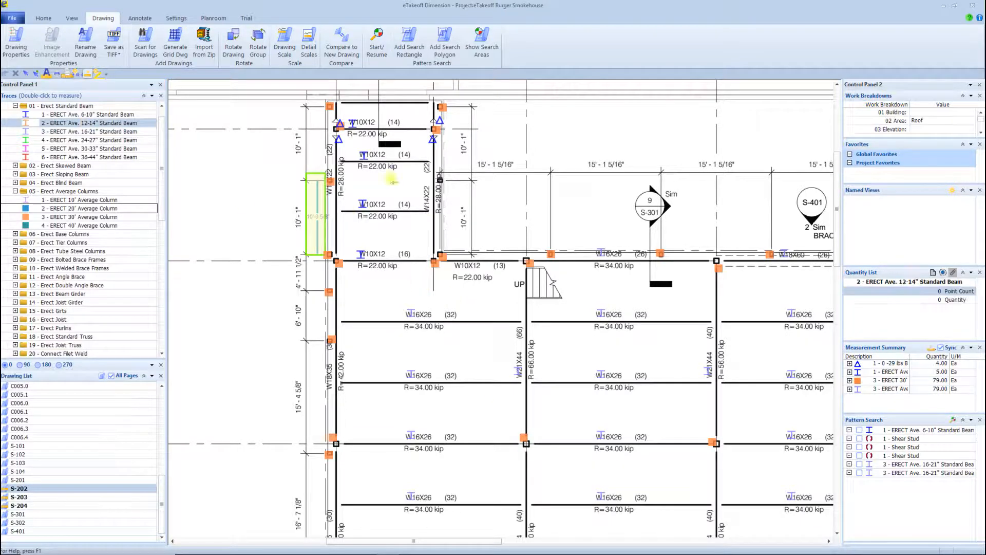
Step: Count a 12-14" and a 16-21" standard beam, then trace the wall rail along the stair
left_click(89, 132)
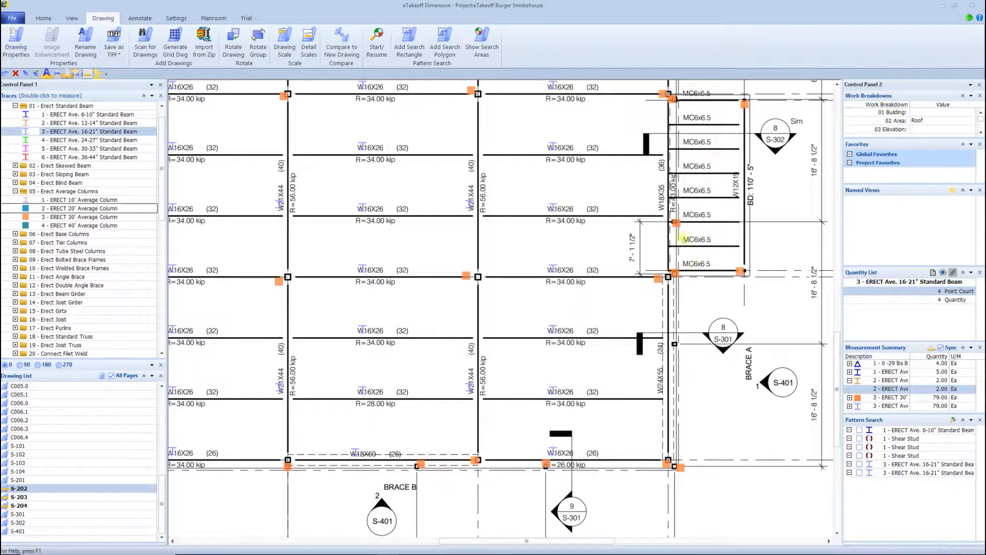
left_click(90, 123)
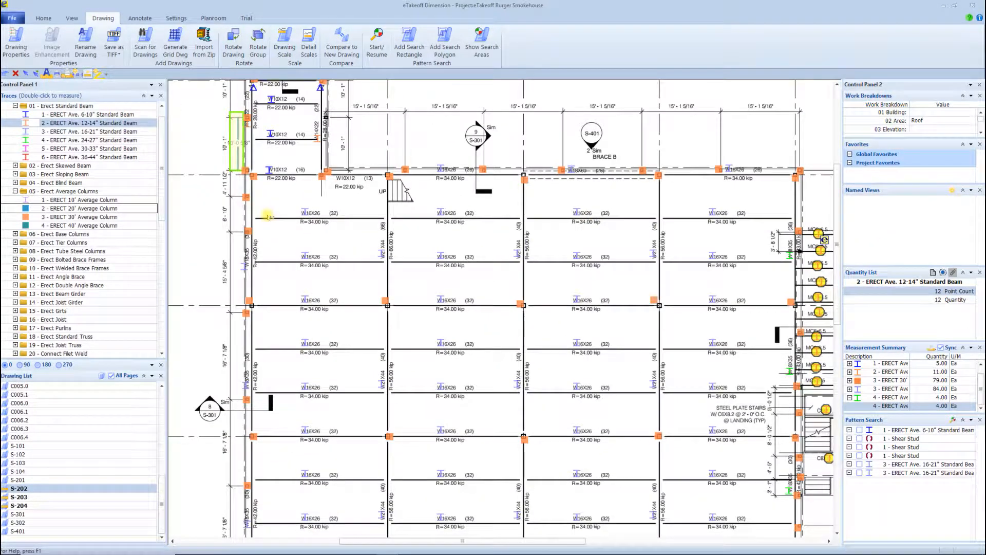
scroll("down", 3)
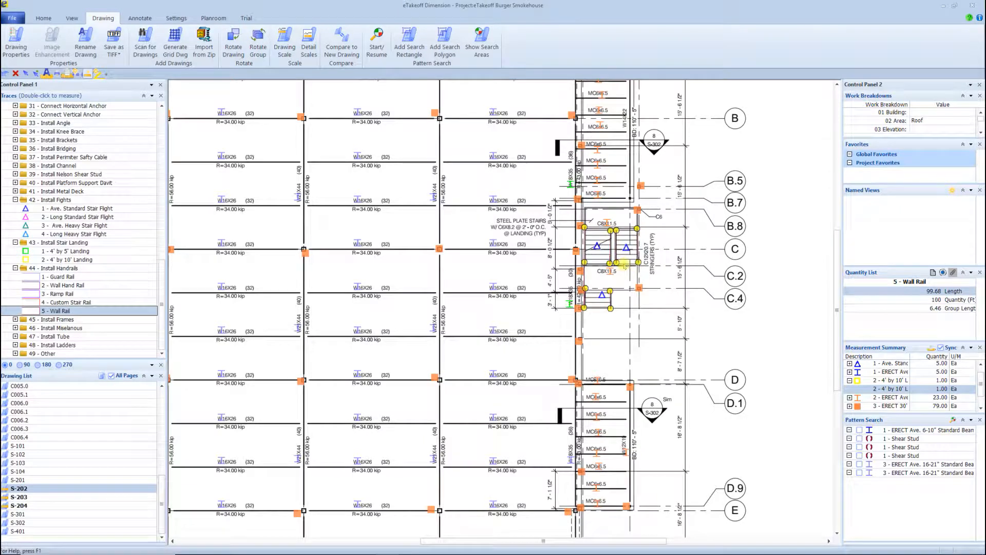
left_click(65, 260)
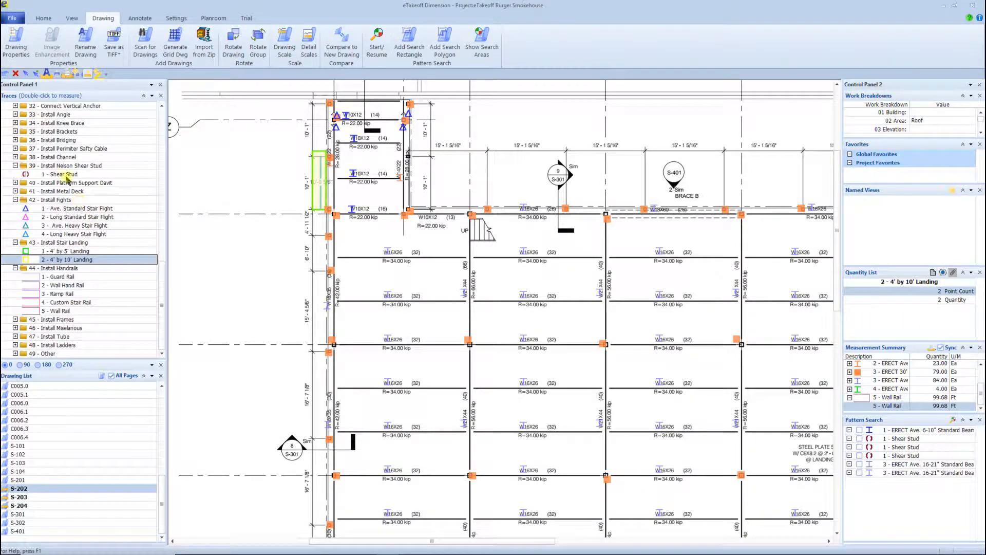
Step: Select the Shear Stud item, set ShearStudCount to 32 and mark the W16X26 beams
left_click(59, 174)
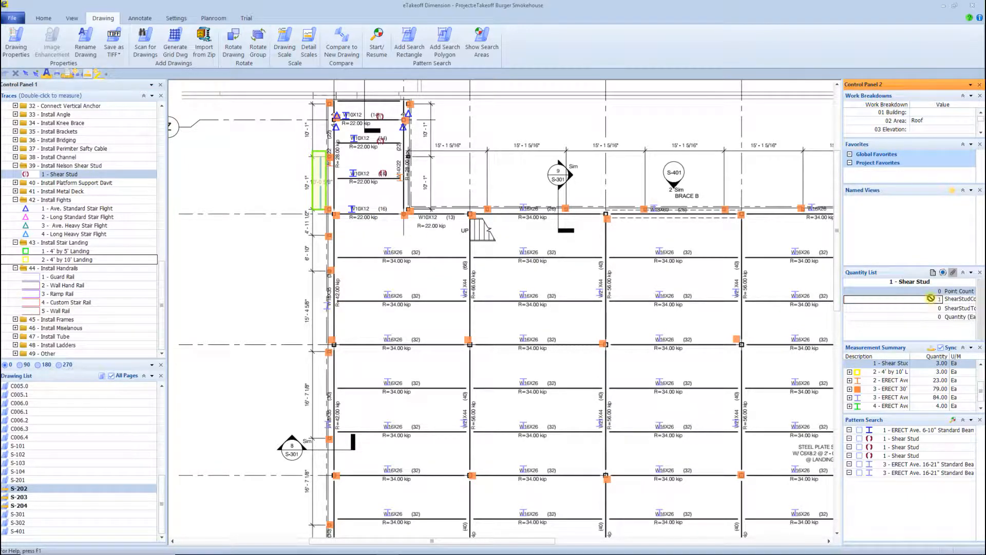
left_click(380, 209)
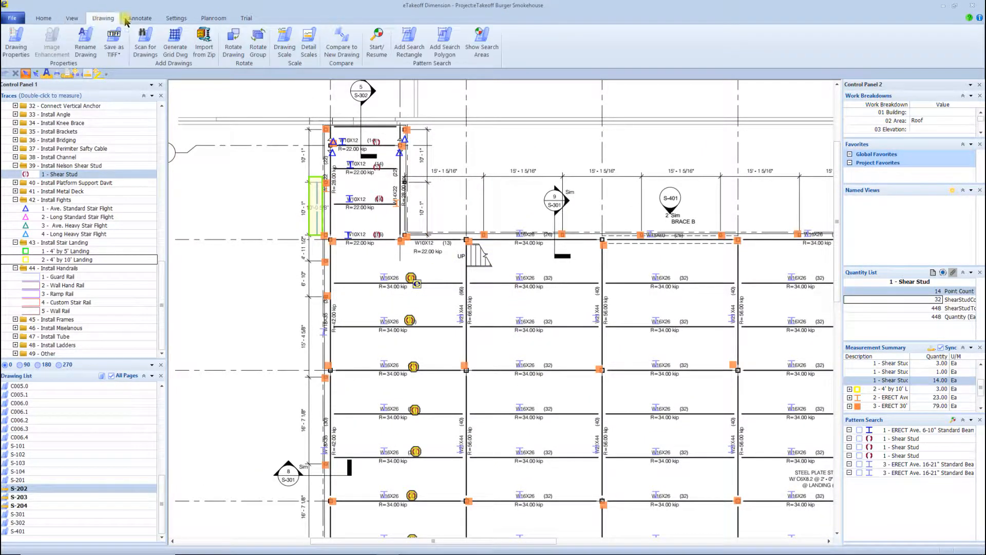
left_click(43, 18)
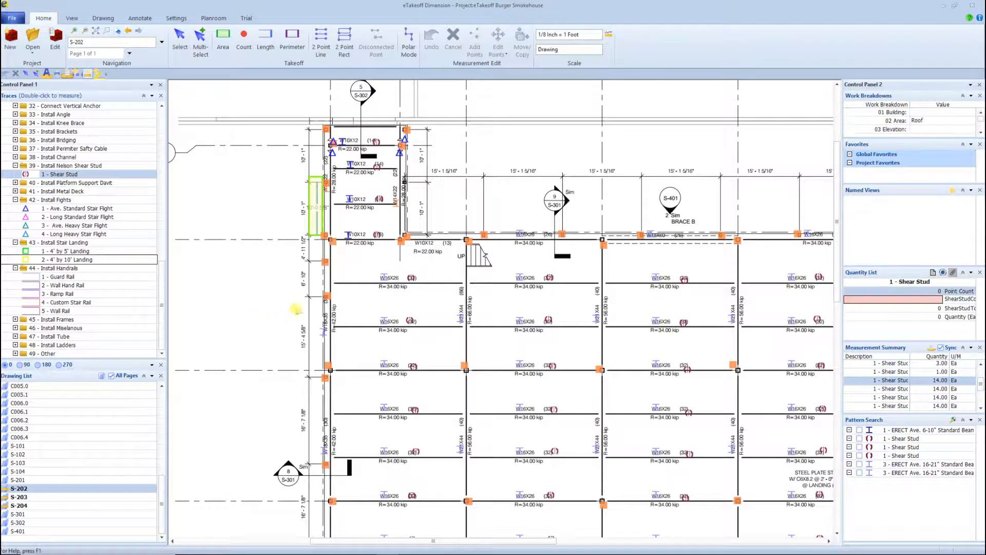
Step: Edit the studs-per-beam value and mark shear studs on another beam
left_click(909, 301)
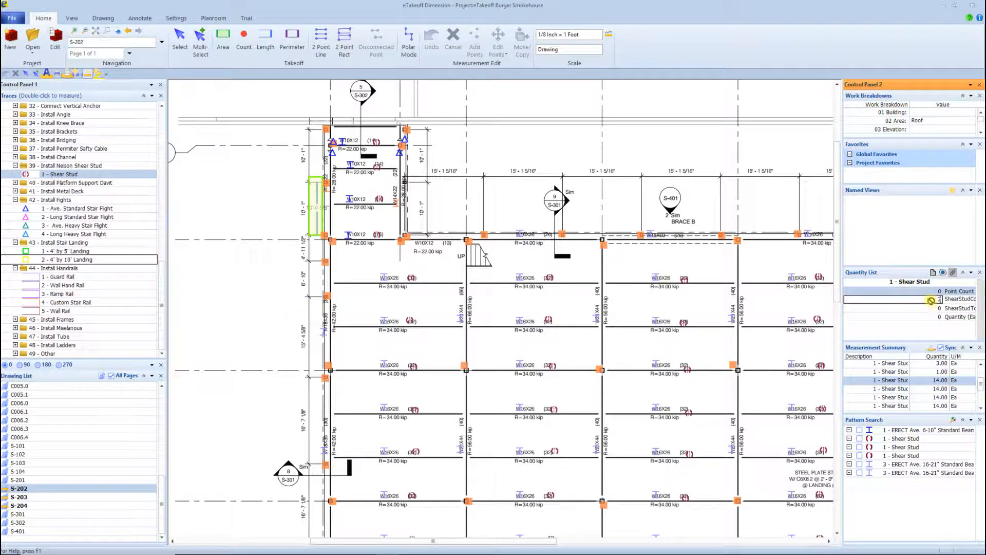
left_click(179, 39)
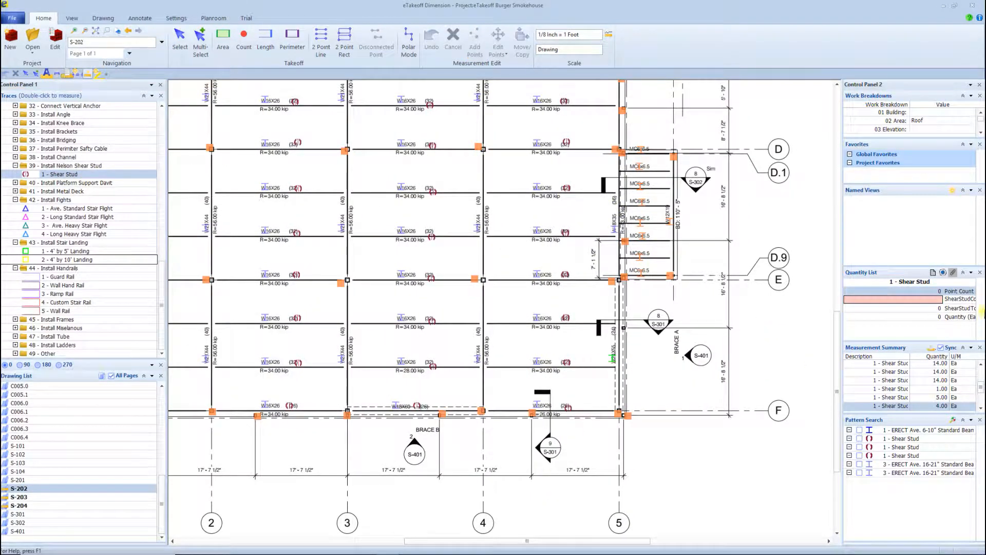
left_click(613, 200)
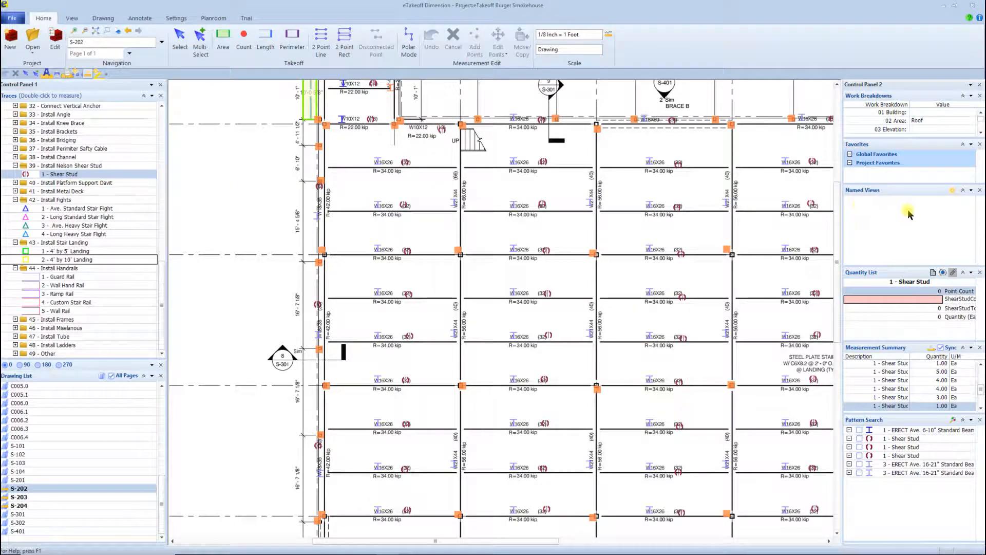
Step: Change ShearStudCount to 40 and mark a 40-stud beam on the plan
left_click(594, 179)
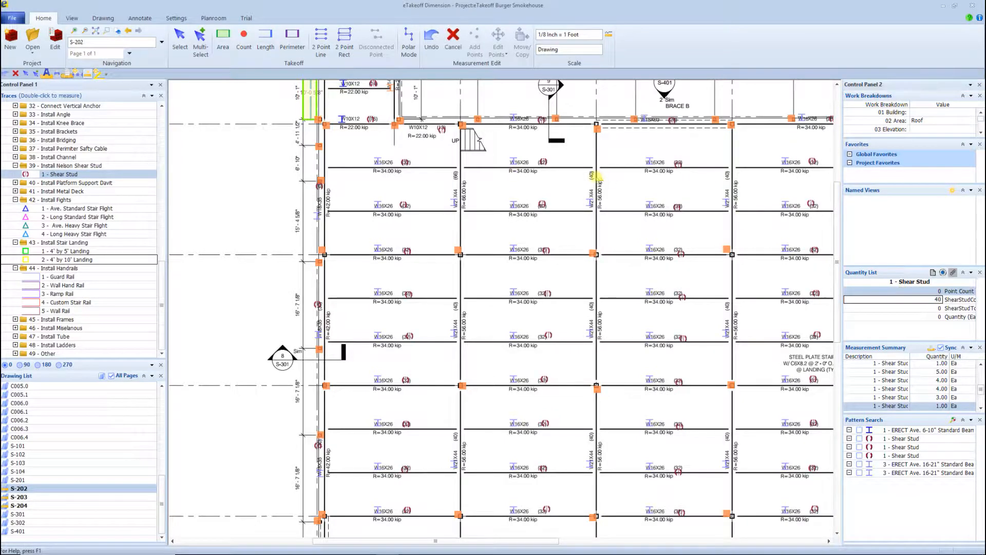
left_click(474, 38)
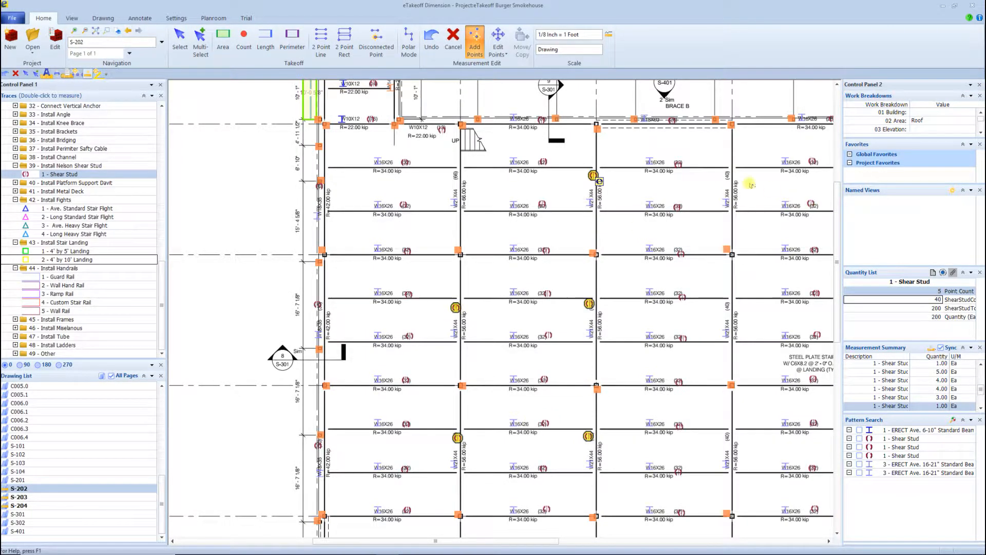
scroll("down", 3)
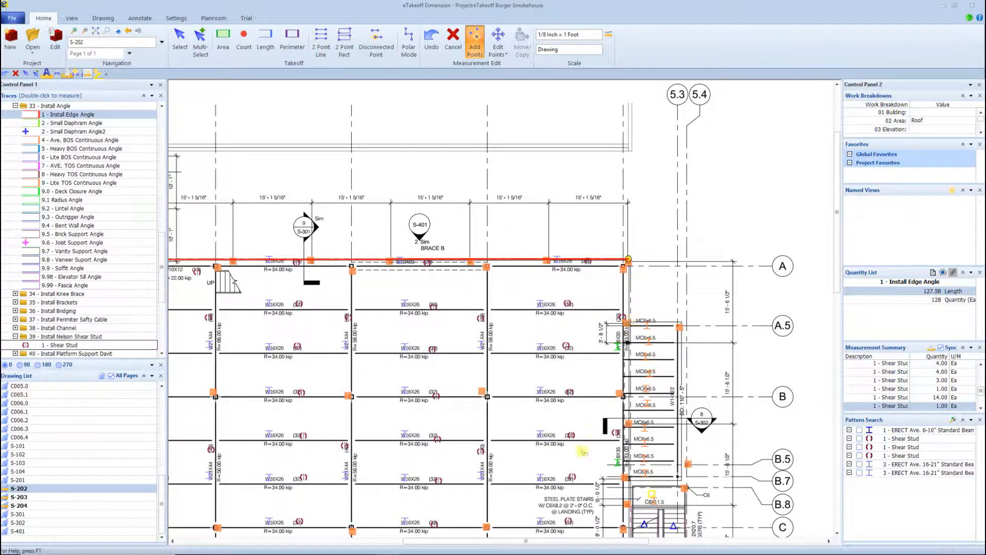
Step: Extend the edge angle around the corner and down the stair side of the perimeter
left_click(679, 324)
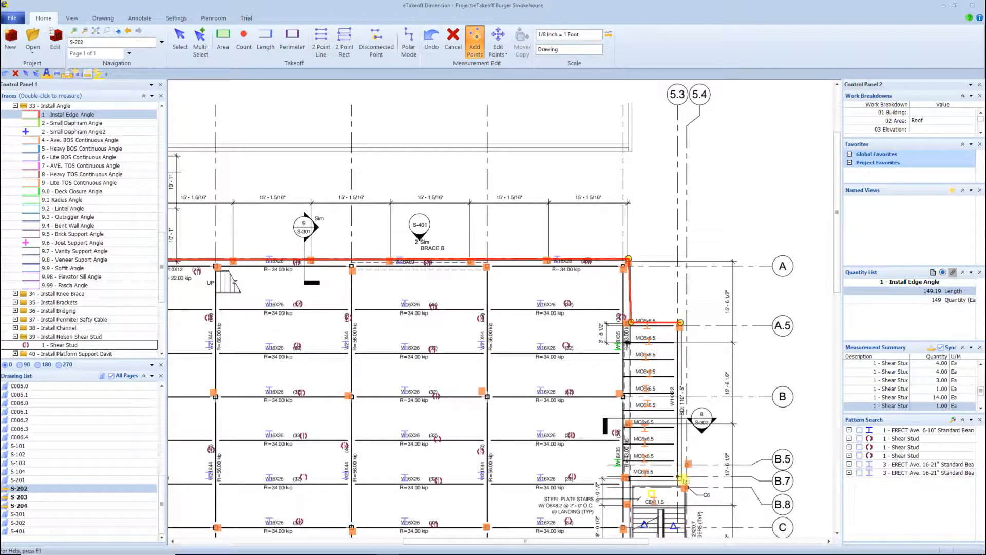
left_click(629, 480)
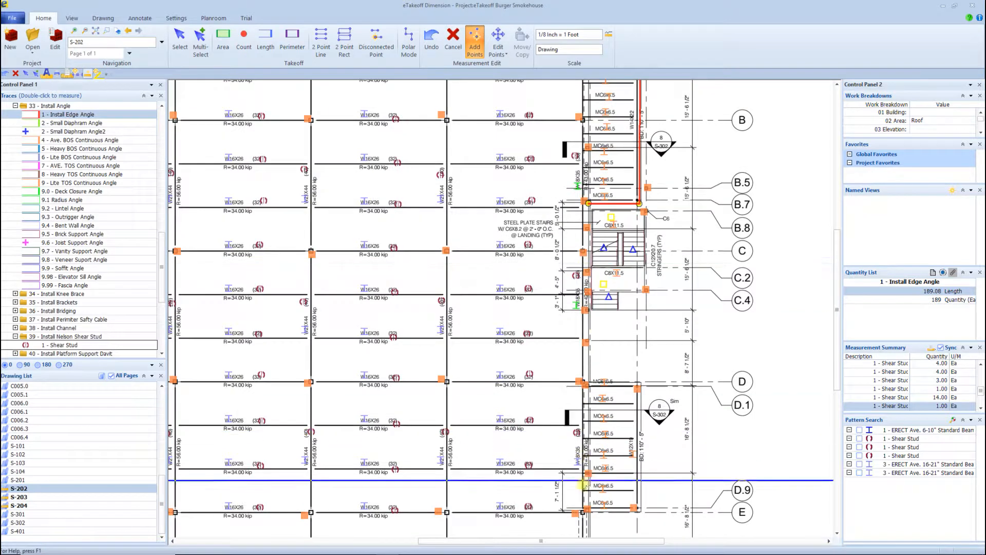
left_click(638, 511)
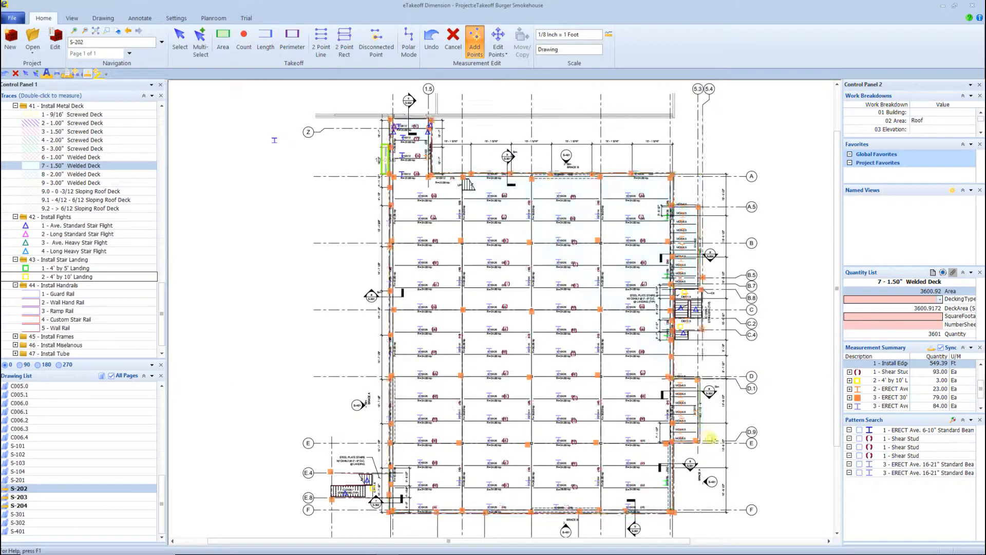
Step: Finish the deck outline on S-202 and open sheet S-203 from the Drawing List
left_click(699, 444)
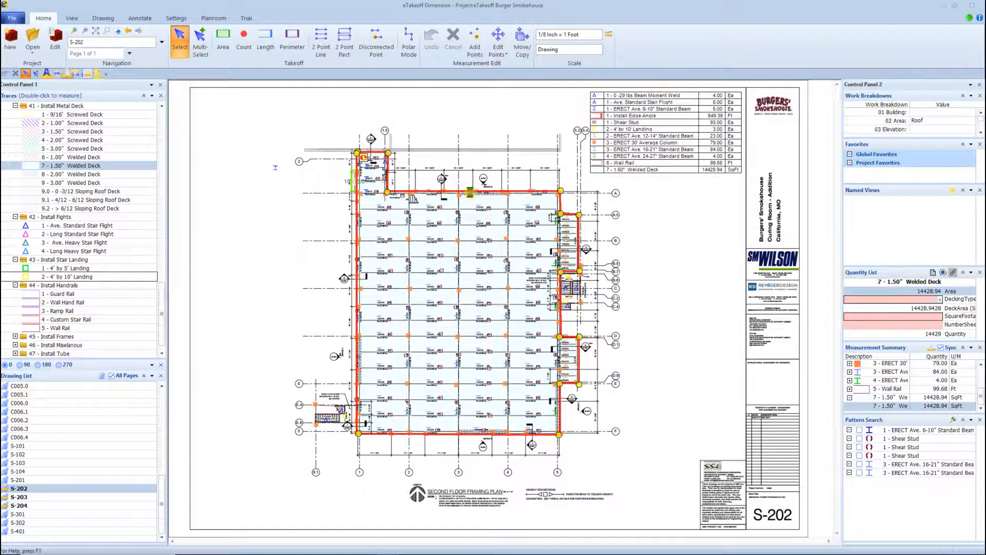
left_click(20, 497)
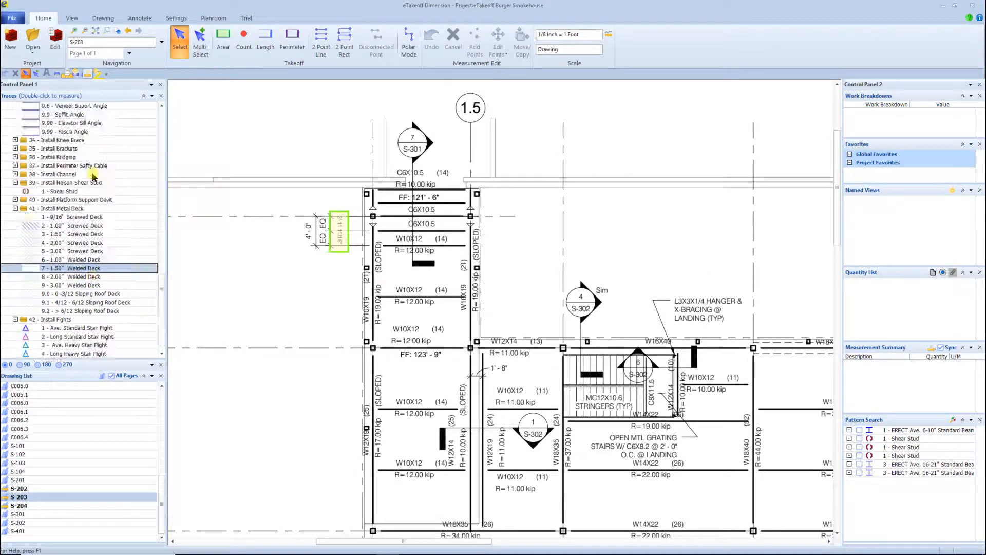
Step: Select the ERECT Ave. 6-10" Standard Beam trace and count the light beams on S-203
left_click(82, 131)
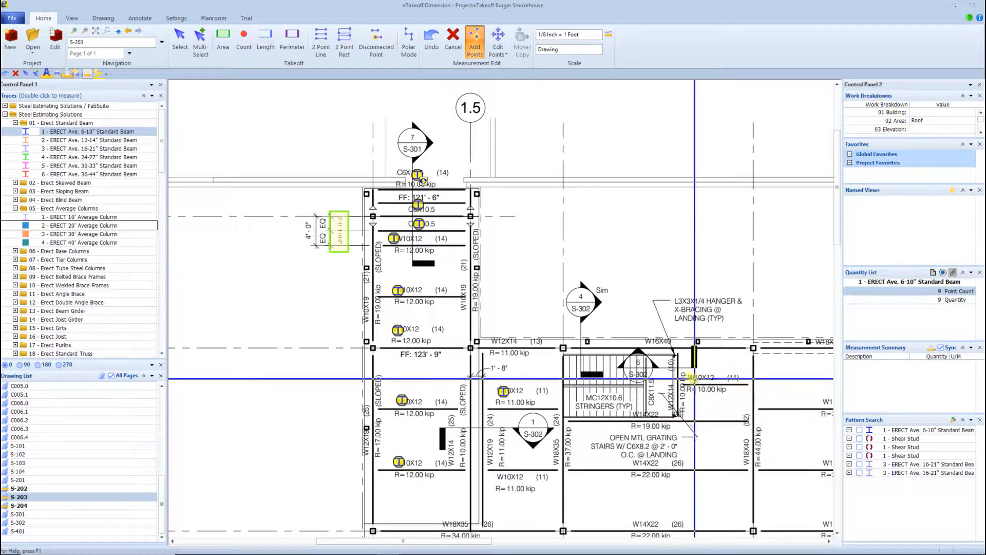
scroll("down", 3)
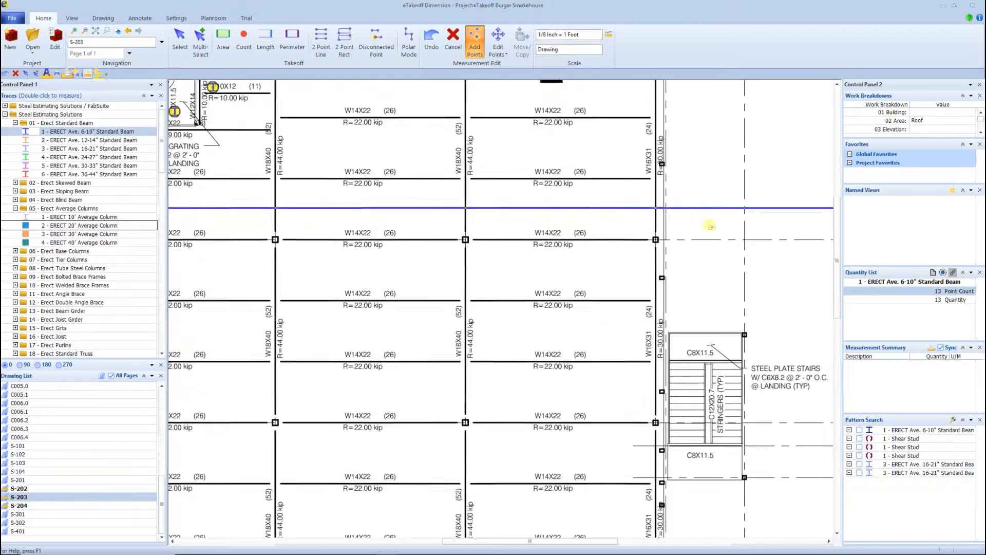
scroll("down", 3)
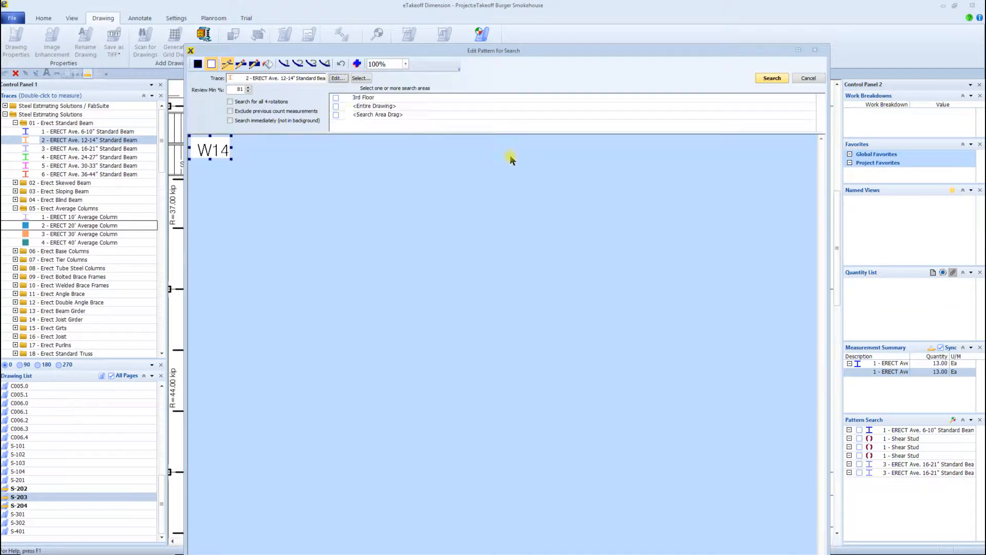
Step: Run the W14 label pattern search and keep the accepted matches as 12-14" beams
left_click(772, 77)
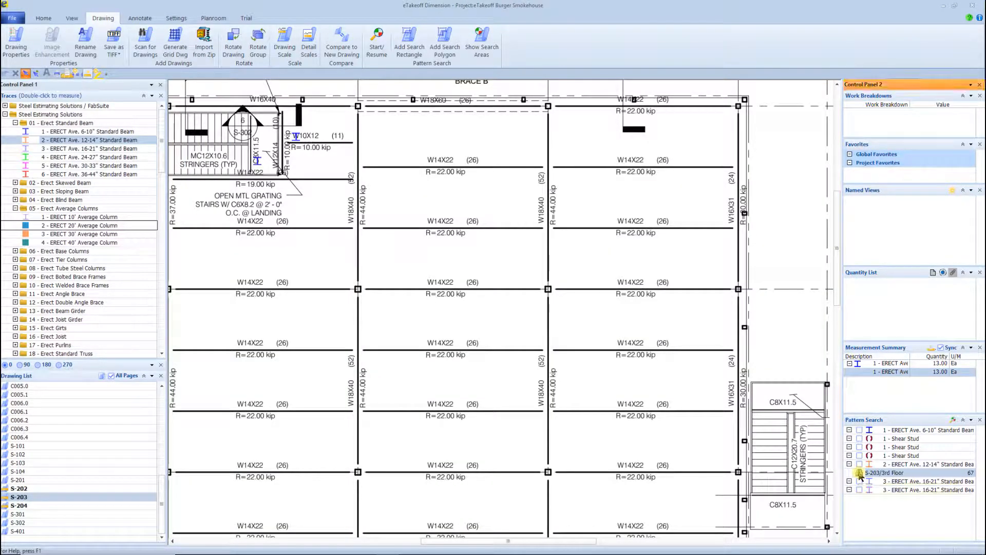
left_click(376, 41)
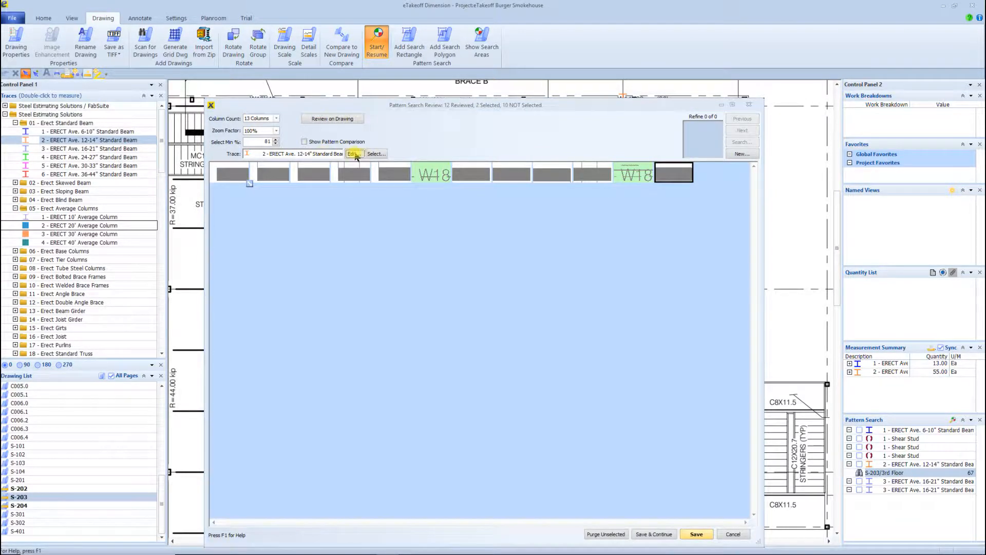
left_click(355, 153)
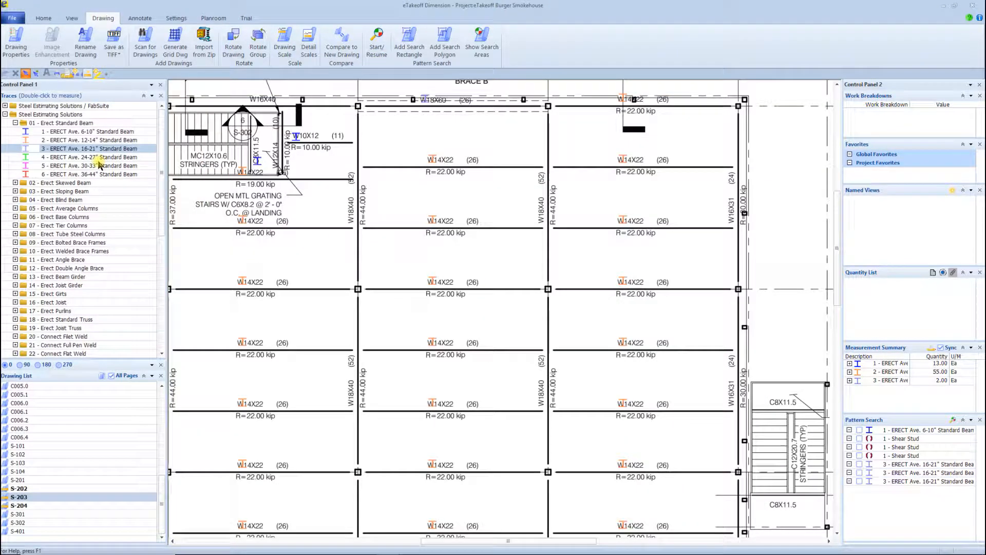
Step: Capture a W18 label, run its pattern search and count the W18 beams as 16-21" beams
left_click(255, 103)
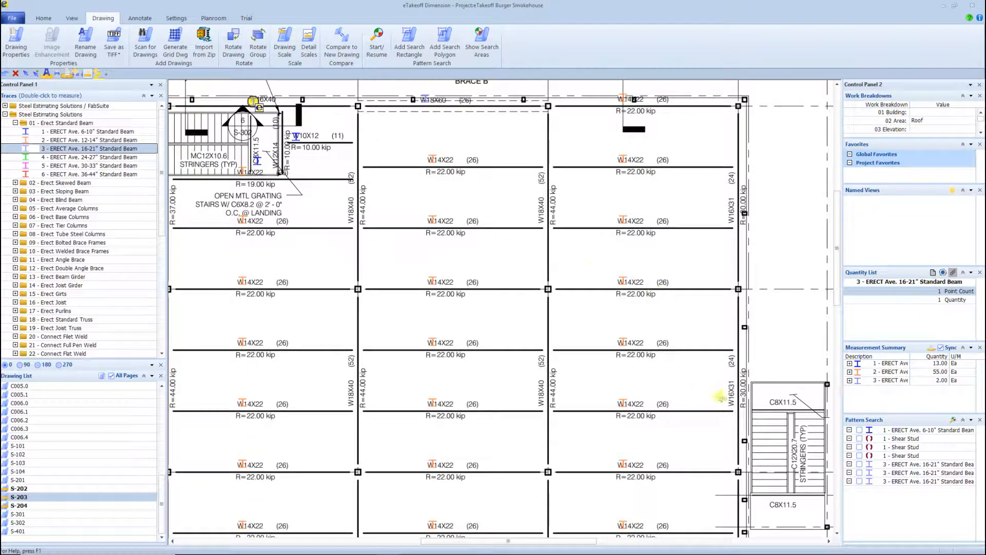
left_click(376, 41)
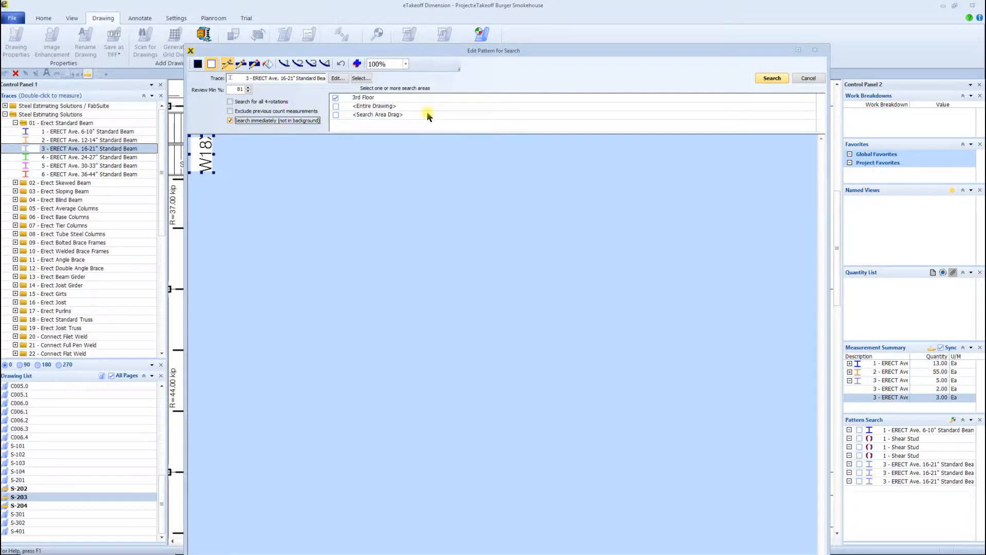
left_click(772, 77)
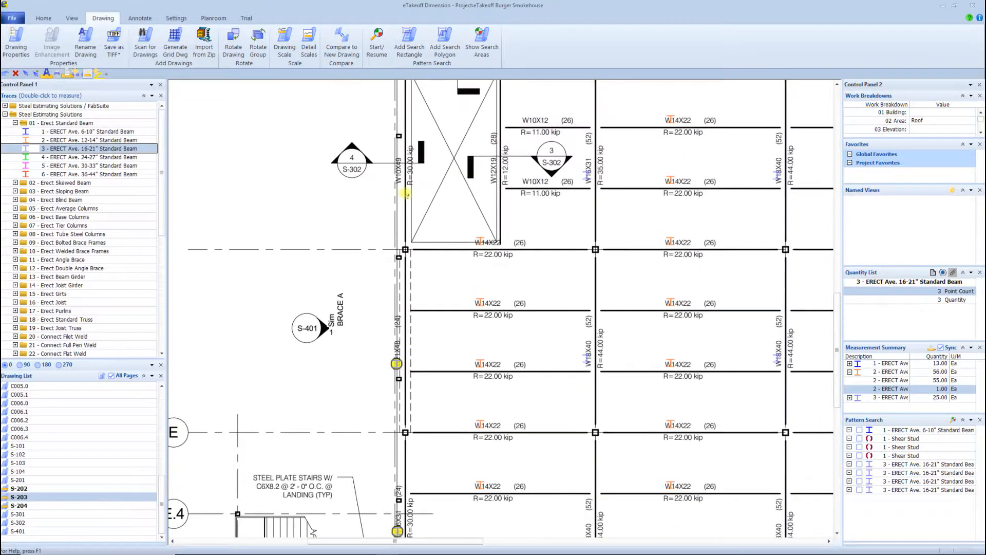
left_click(88, 140)
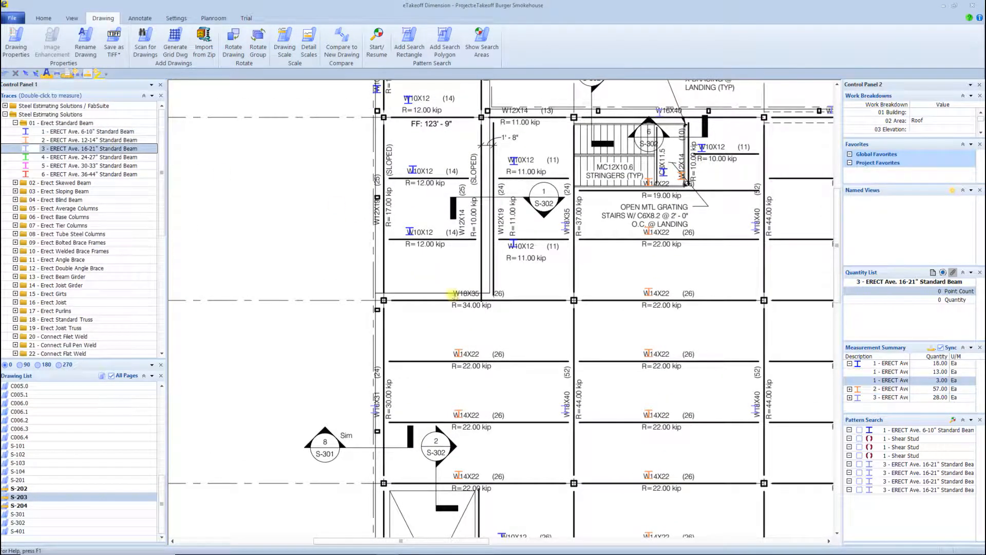
left_click(88, 140)
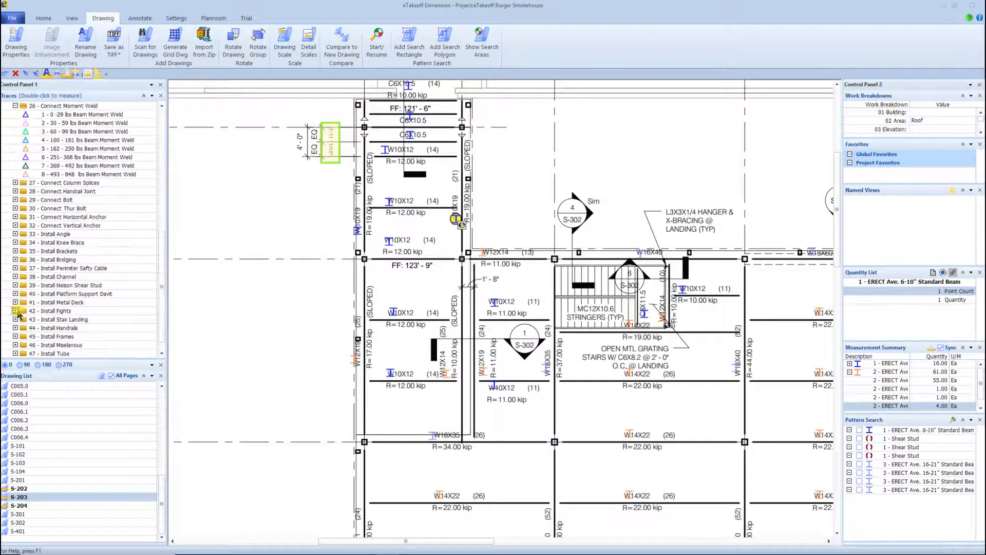
Step: Select the Shear Stud item and count studs on the S-203 beams at 52 per beam
left_click(88, 114)
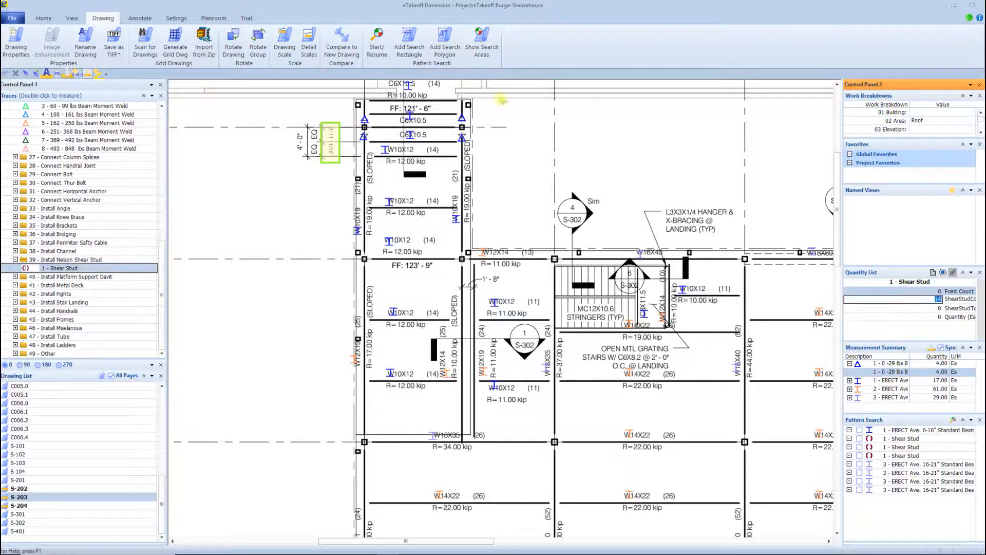
left_click(427, 362)
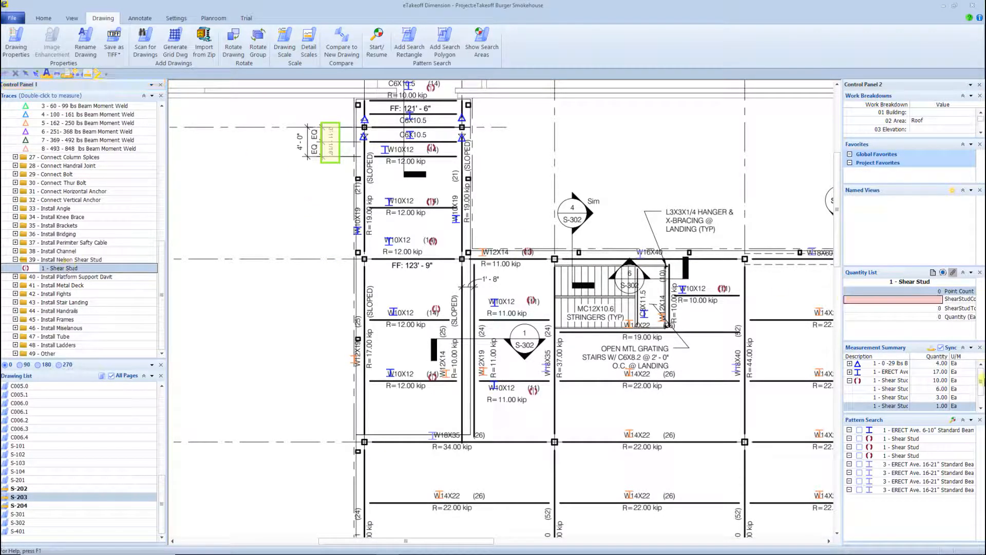
left_click(359, 191)
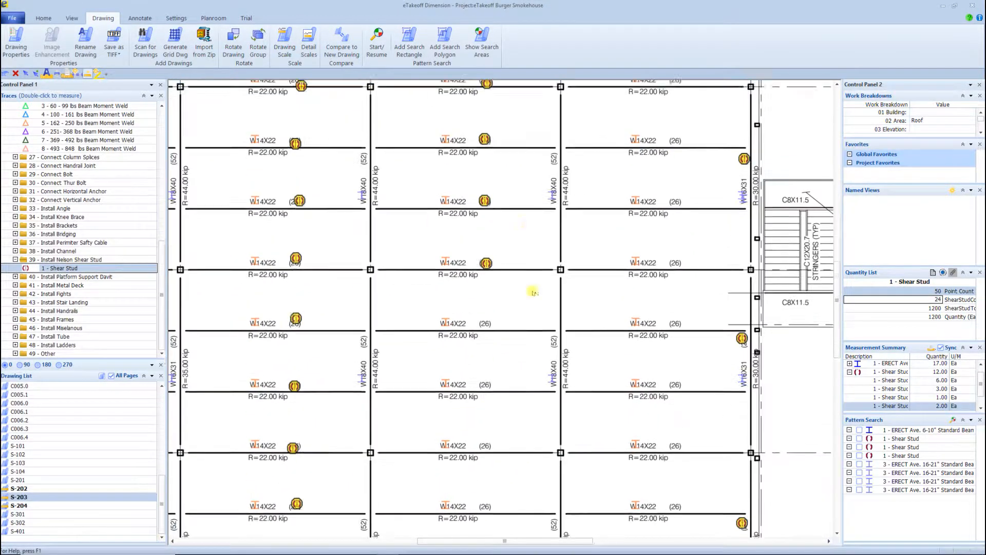
scroll("down", 3)
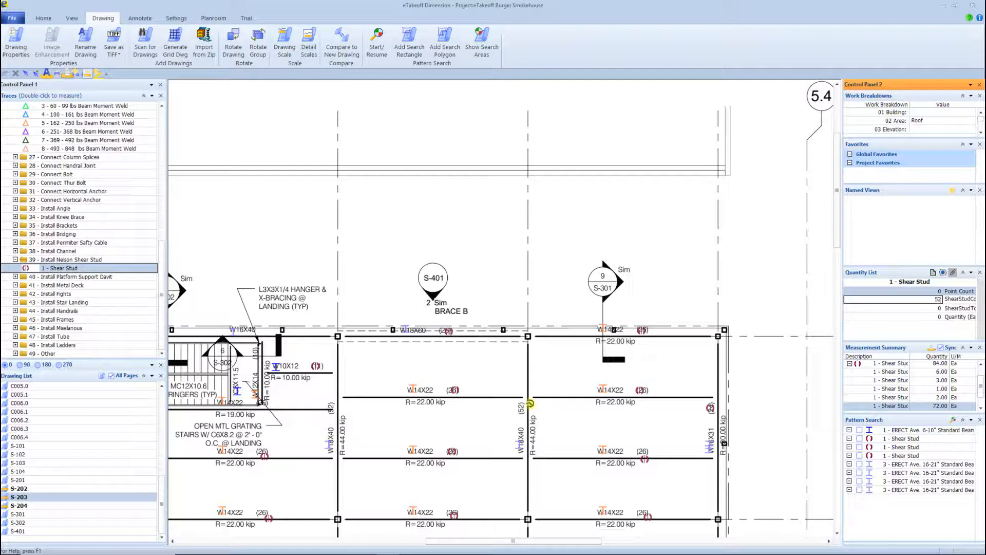
scroll("down", 3)
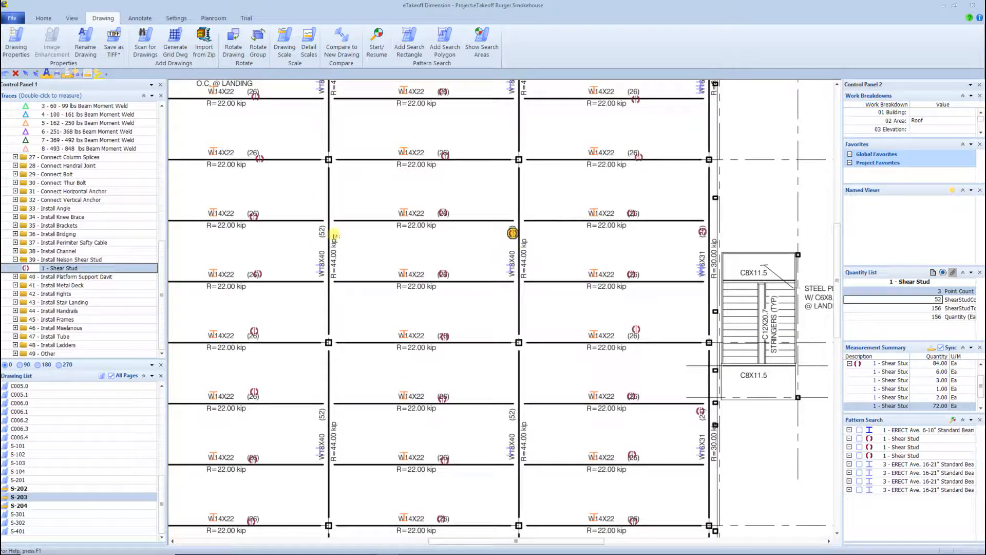
scroll("down", 3)
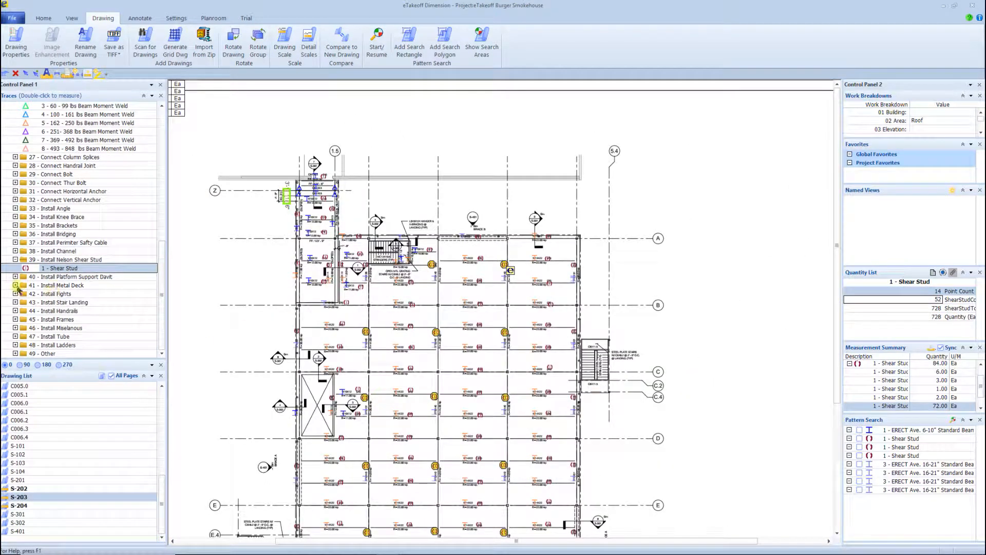
Step: Count the stair flights and 4 by 10 foot landings on S-203, then switch to drawing S-204
left_click(78, 276)
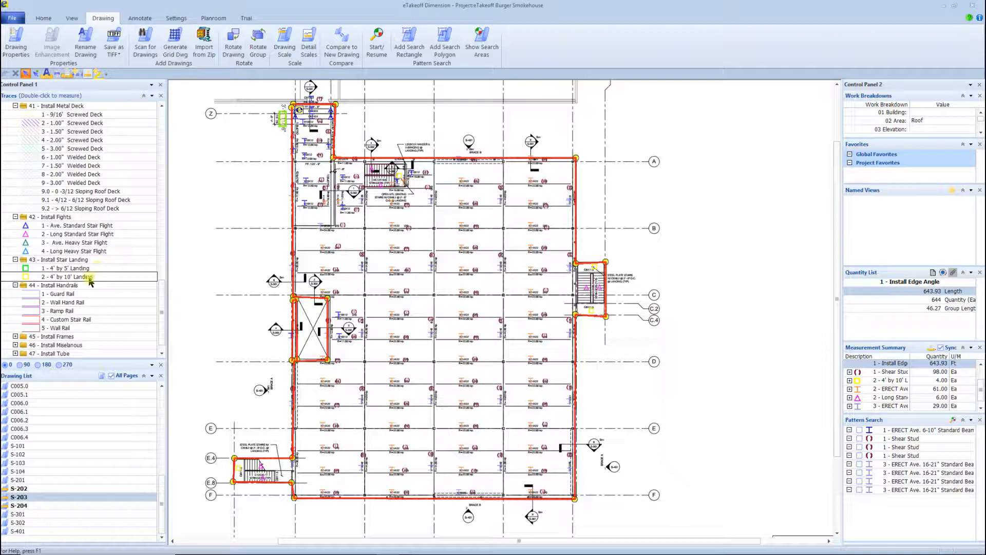
left_click(72, 165)
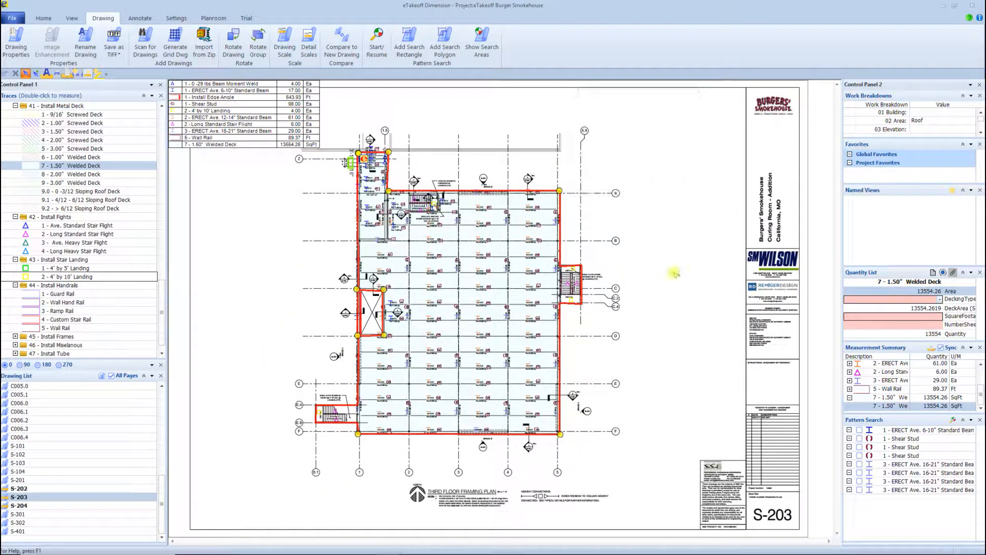
left_click(18, 505)
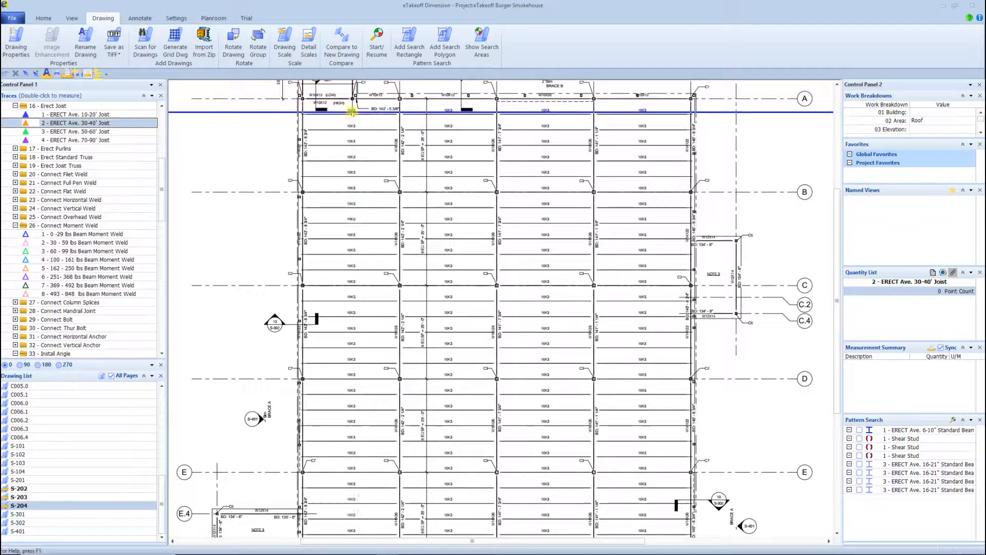
Step: Count the 16K3 joist symbols along the first bay as ERECT Ave. 30-40' joists
left_click(352, 162)
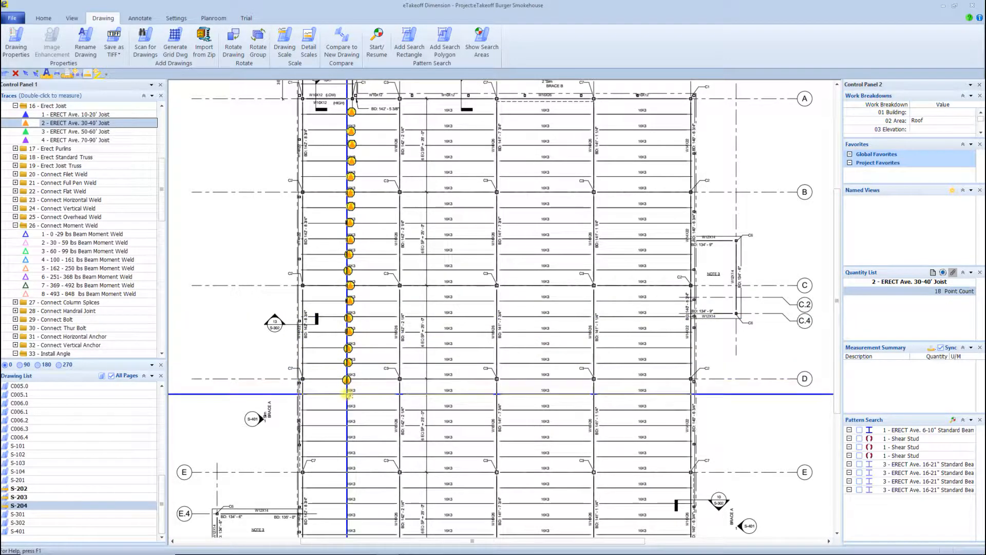
left_click(351, 457)
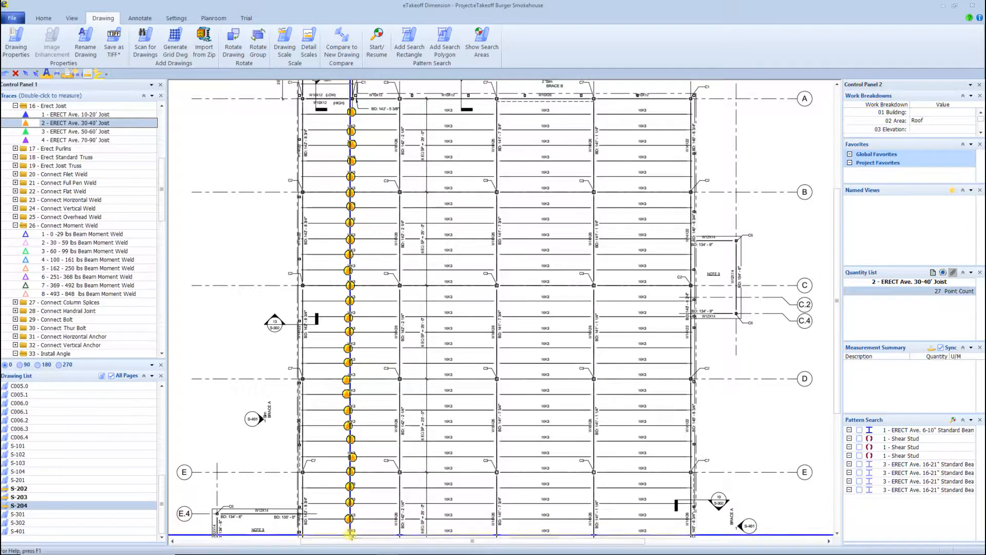
scroll("down", 3)
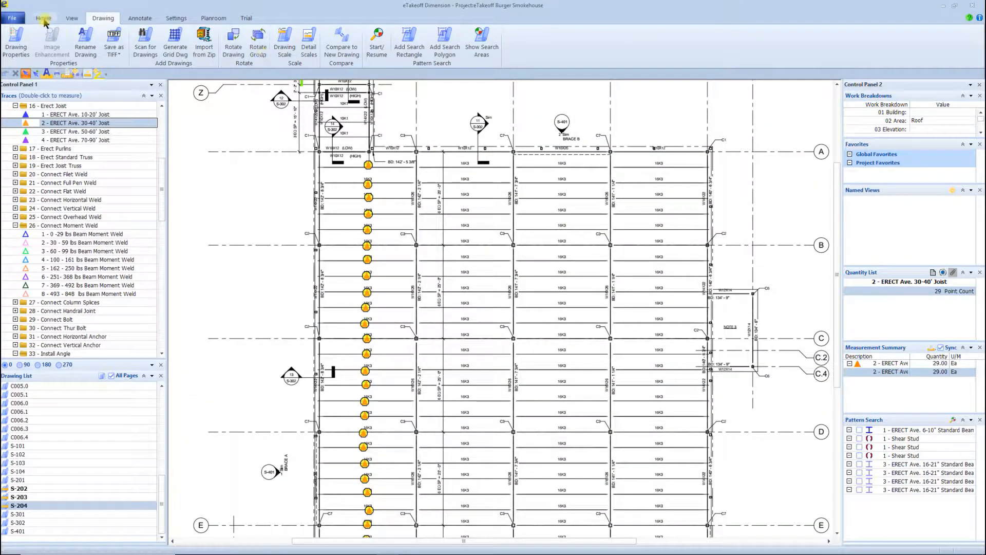
left_click(43, 18)
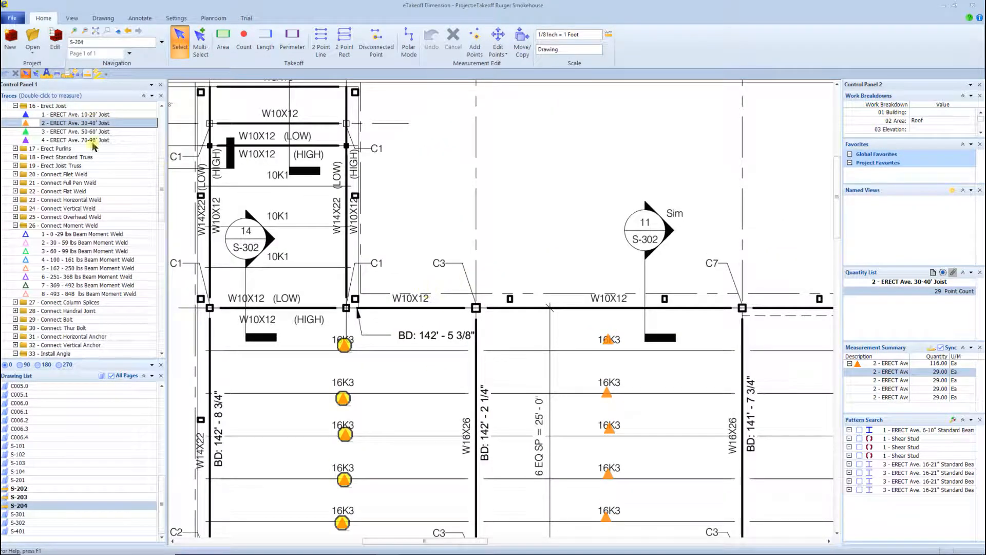
Step: Pattern-search the W10X12 beam labels and save 13 matches as Ave. 6-10" standard beams
left_click(102, 17)
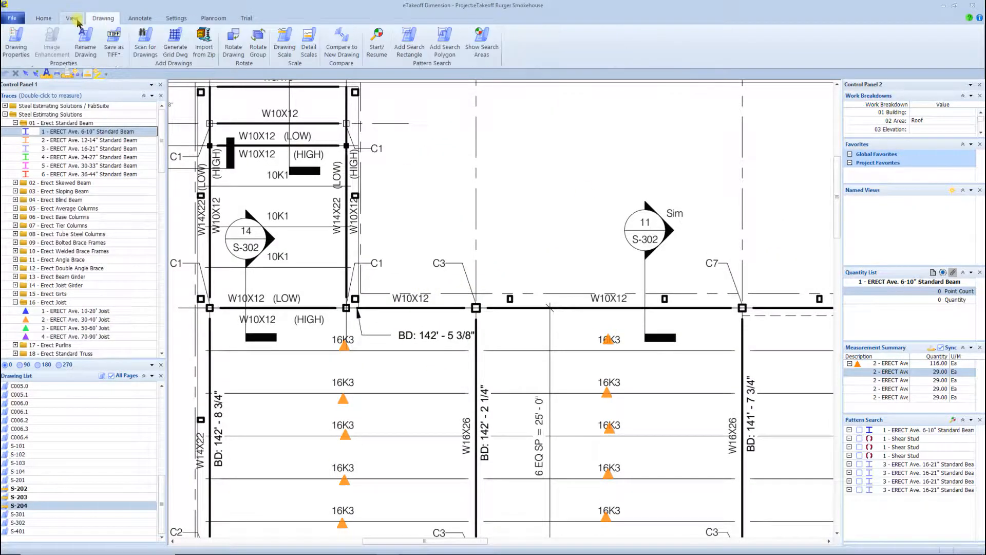
left_click(408, 41)
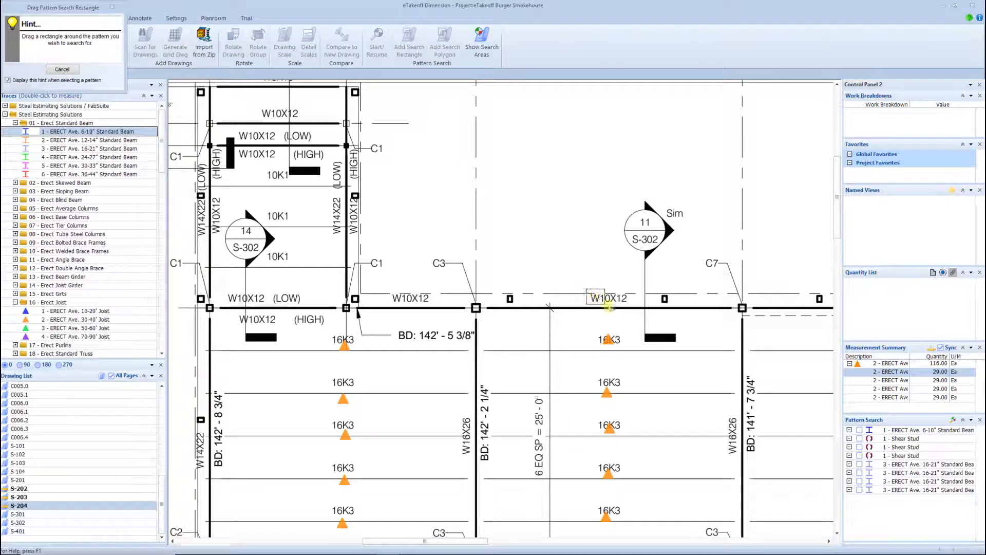
left_click_drag(587, 291, 630, 309)
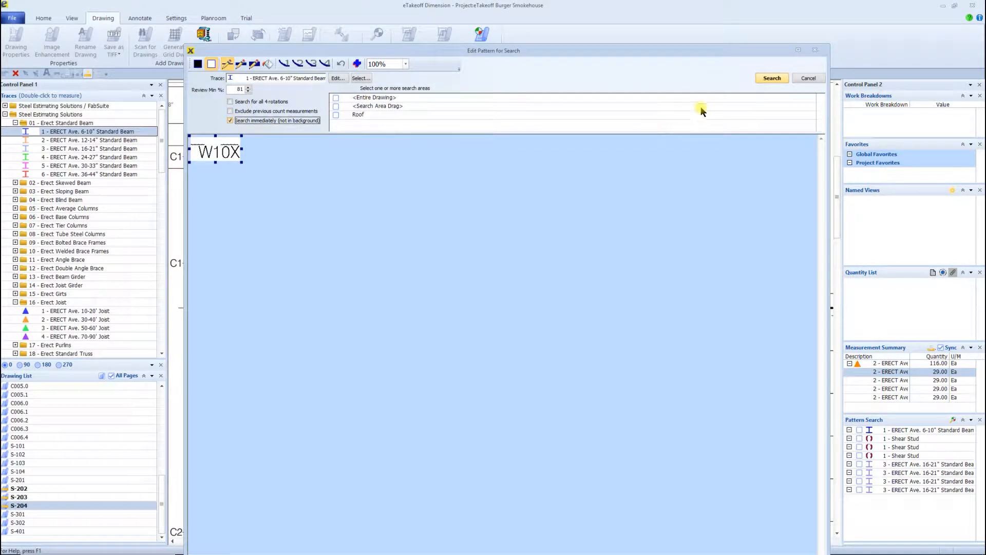
left_click(771, 77)
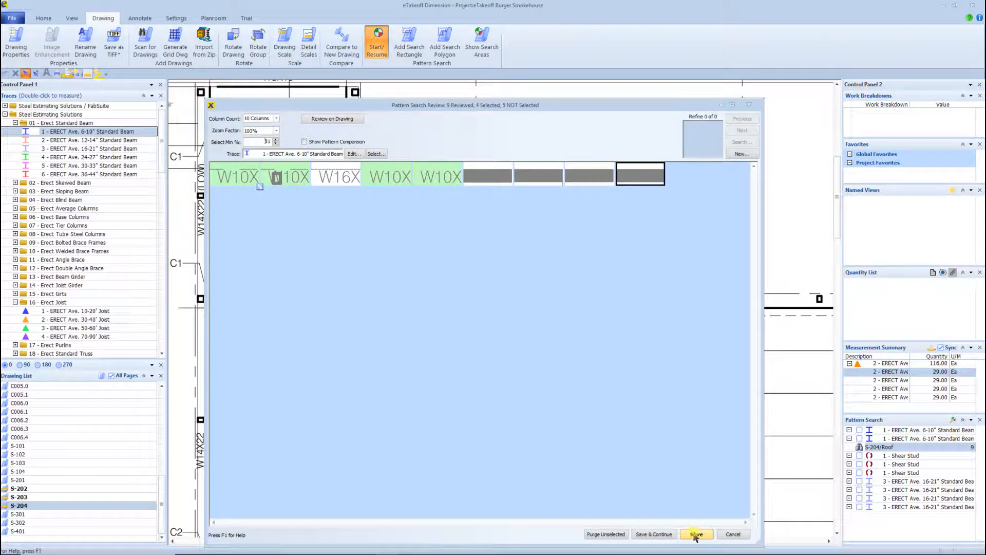
left_click(696, 533)
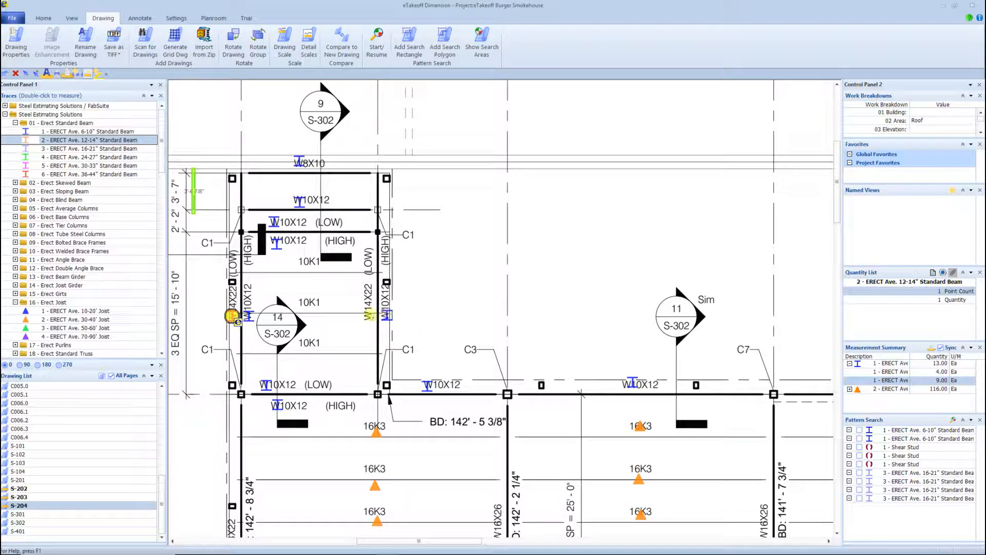
left_click(75, 311)
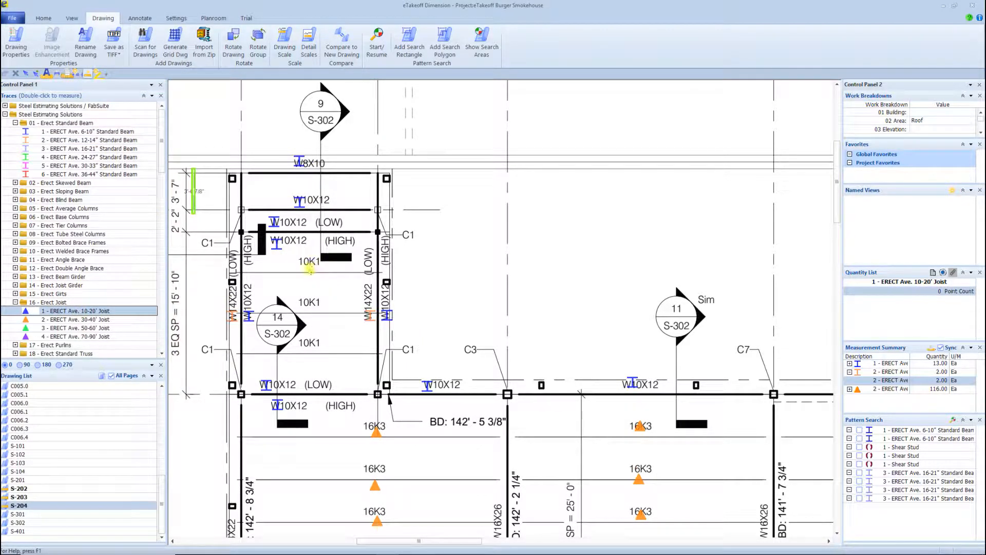
Step: Search the roof area for W16X26 labels and save 17 matches as Ave. 16-21" standard beams
scroll("down", 3)
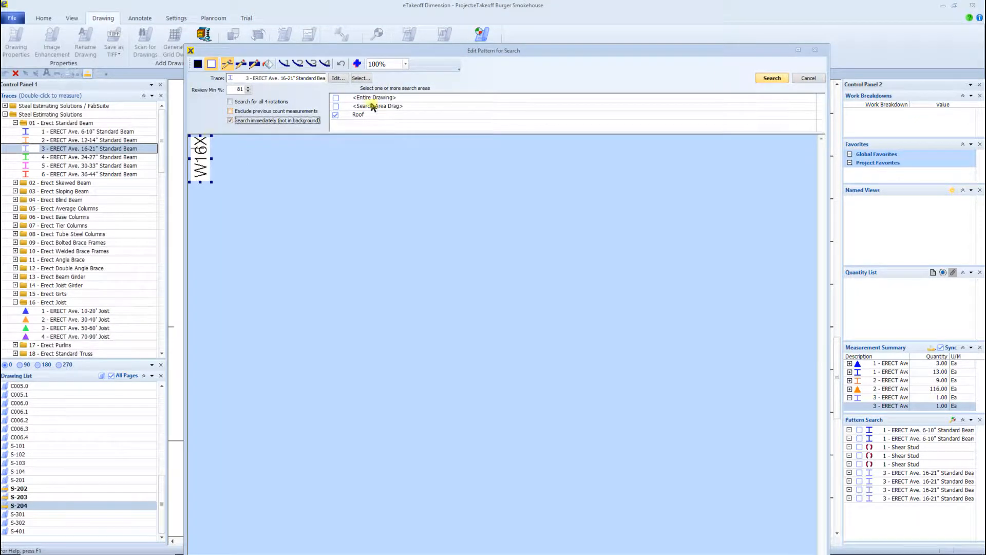
left_click(772, 79)
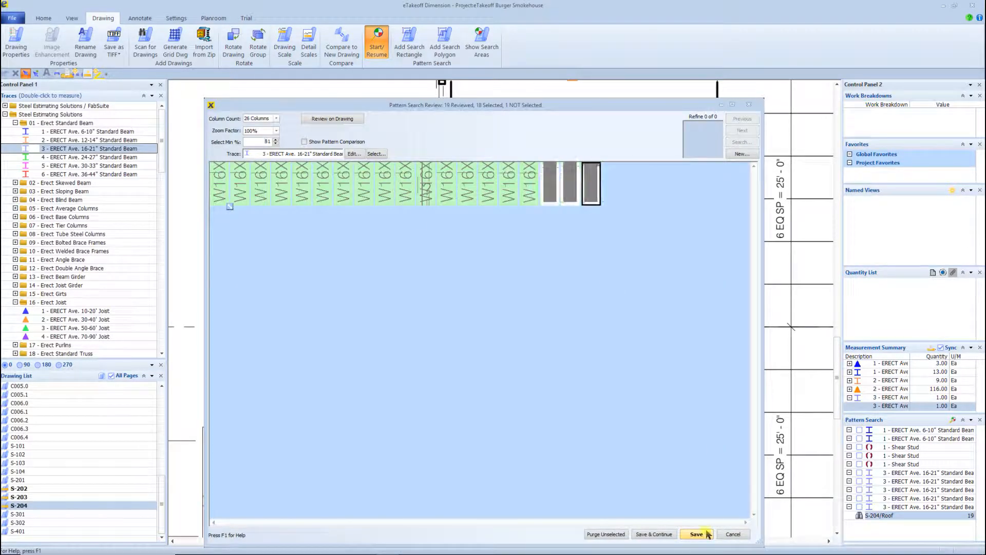
left_click(696, 534)
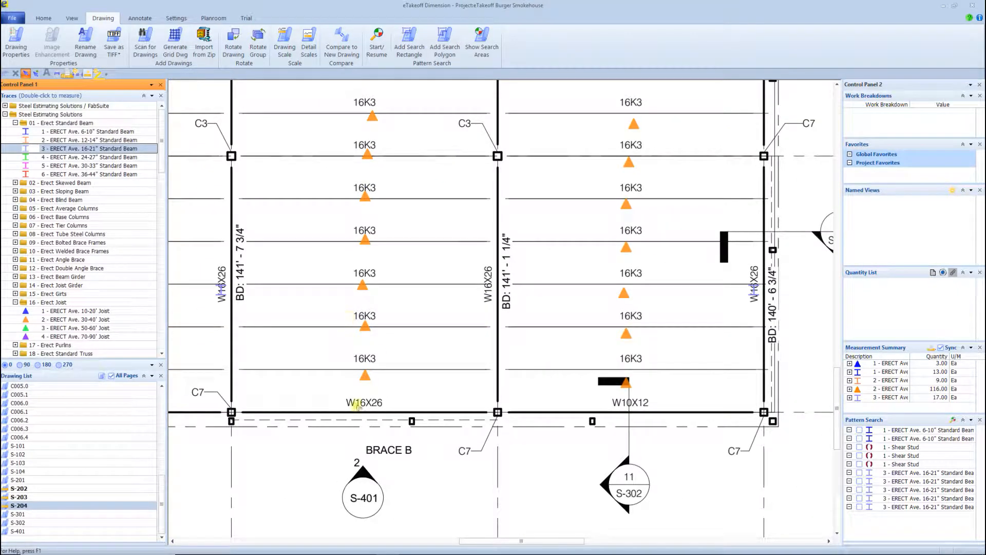
left_click(353, 402)
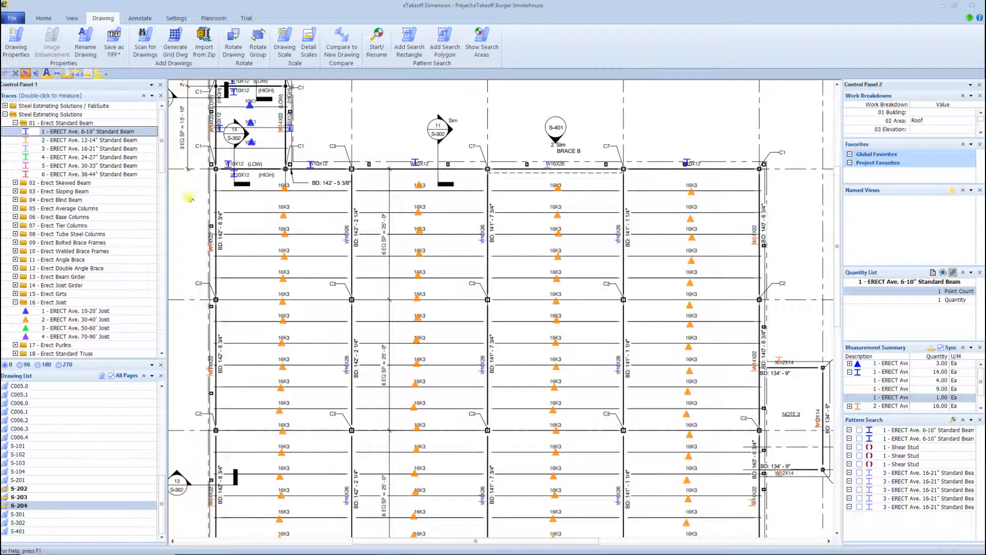
Step: Scroll the Traces list down to 34 - Install Knee Brace for the knee brace counts
scroll("down", 3)
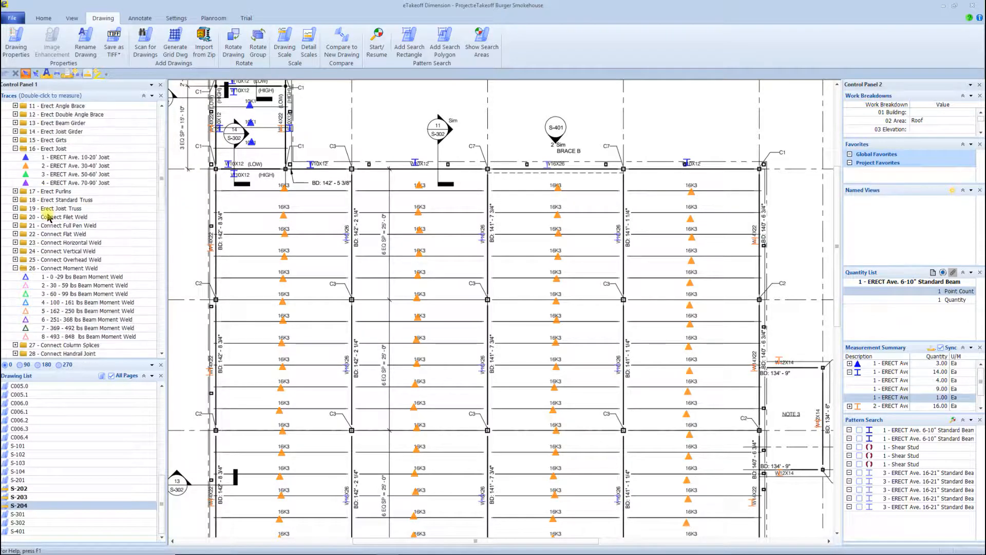
scroll("down", 3)
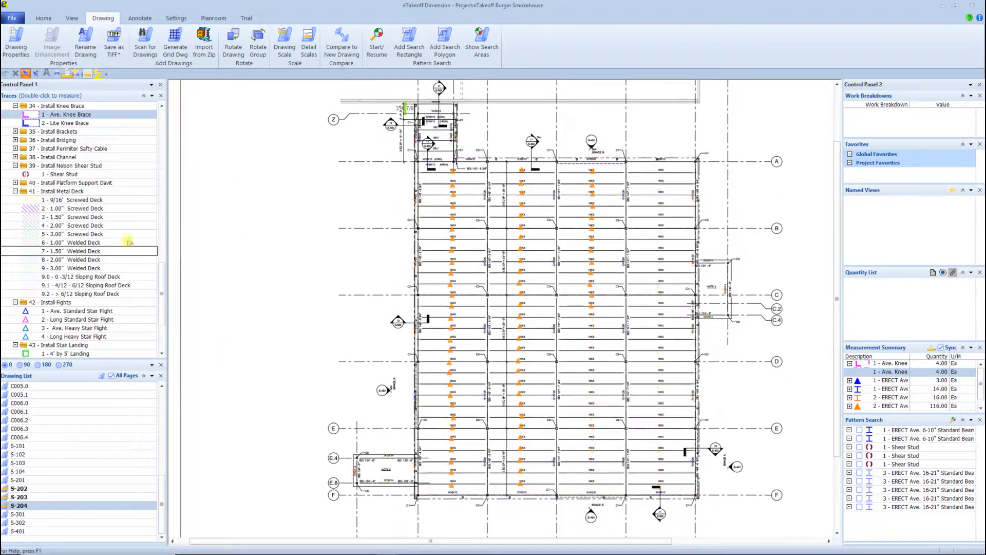
Step: Trace the Install Edge Angle linear measurement around the building perimeter corners
left_click(69, 131)
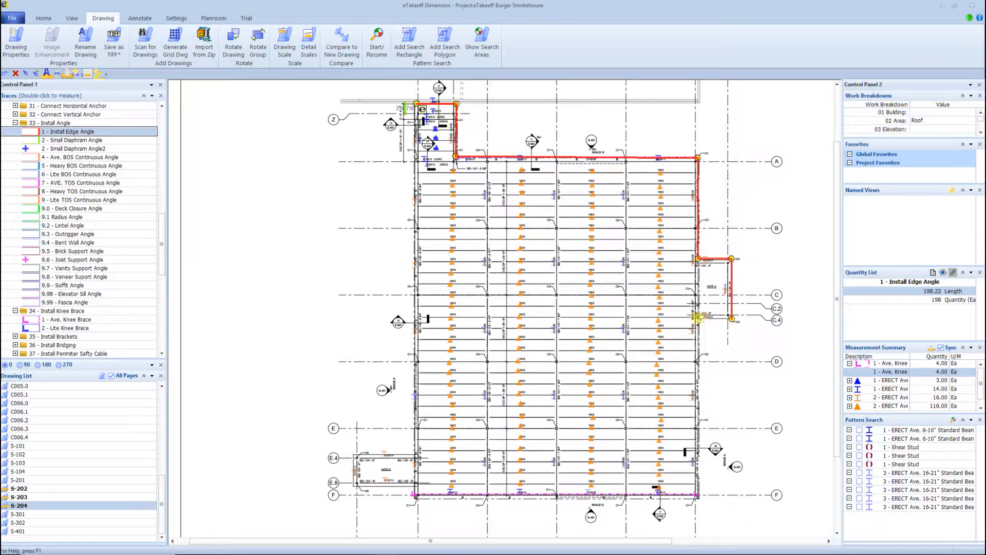
left_click(413, 495)
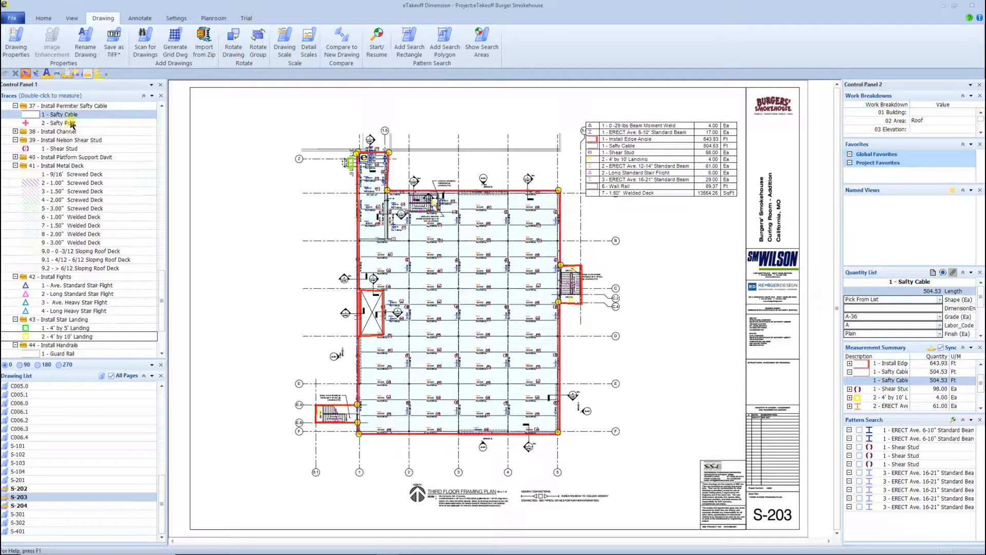
Step: Switch to S-401 and set Work Breakdown 02 Area to Brace Frames for the 30' welded braces
left_click(59, 122)
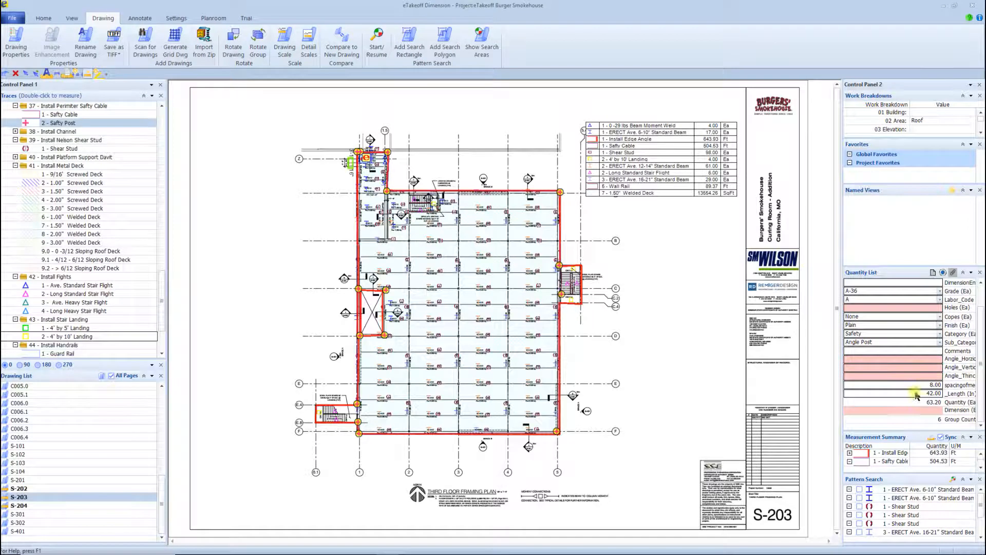
left_click(19, 489)
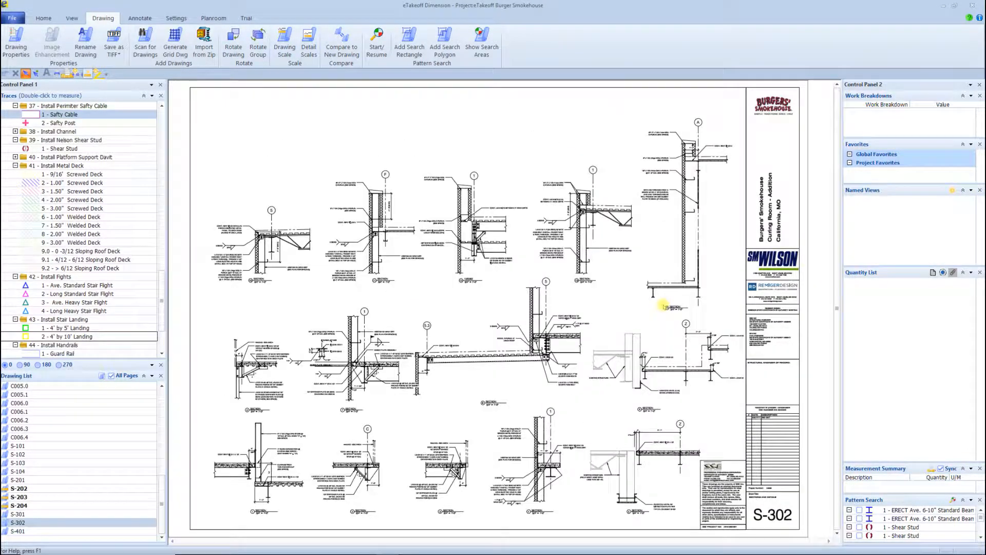
left_click(17, 531)
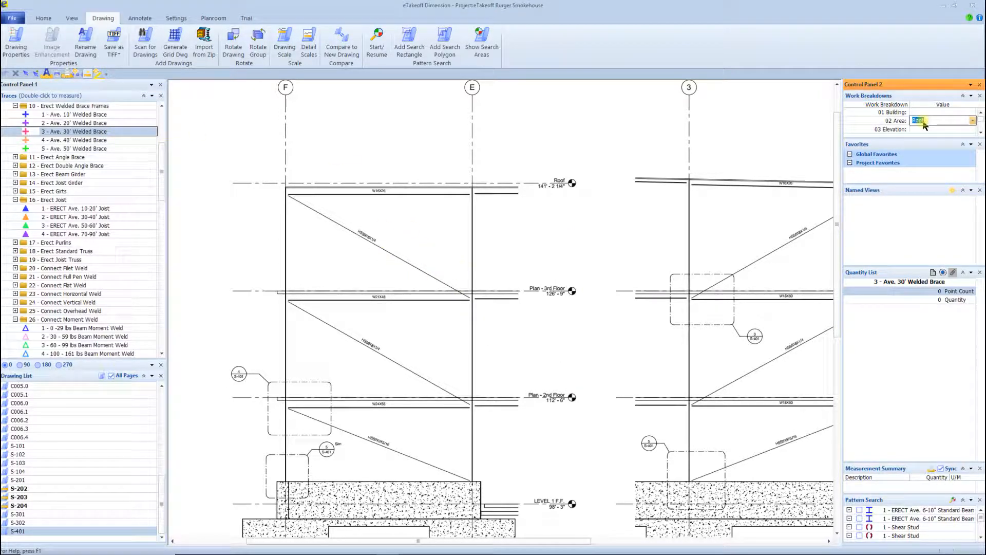
type("Brace Frames")
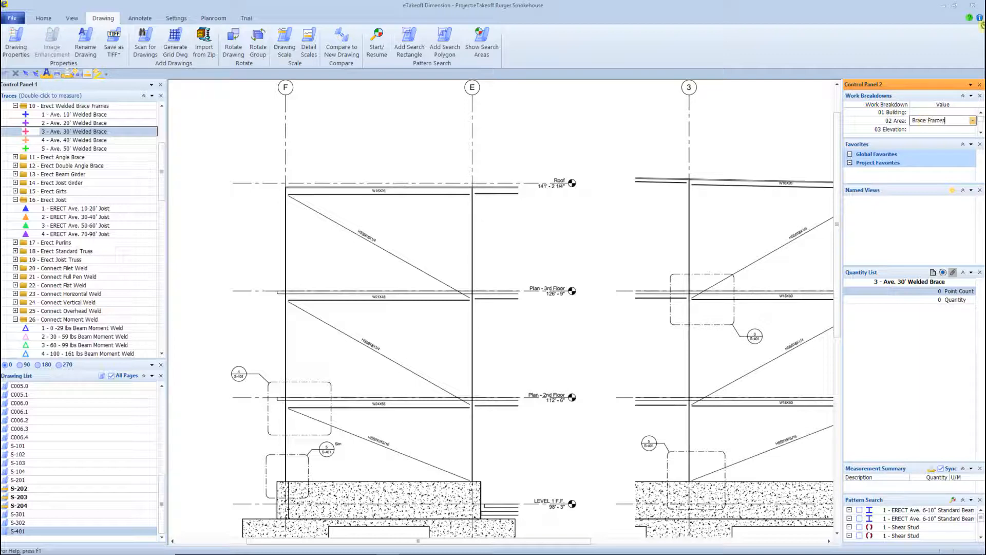
left_click(374, 243)
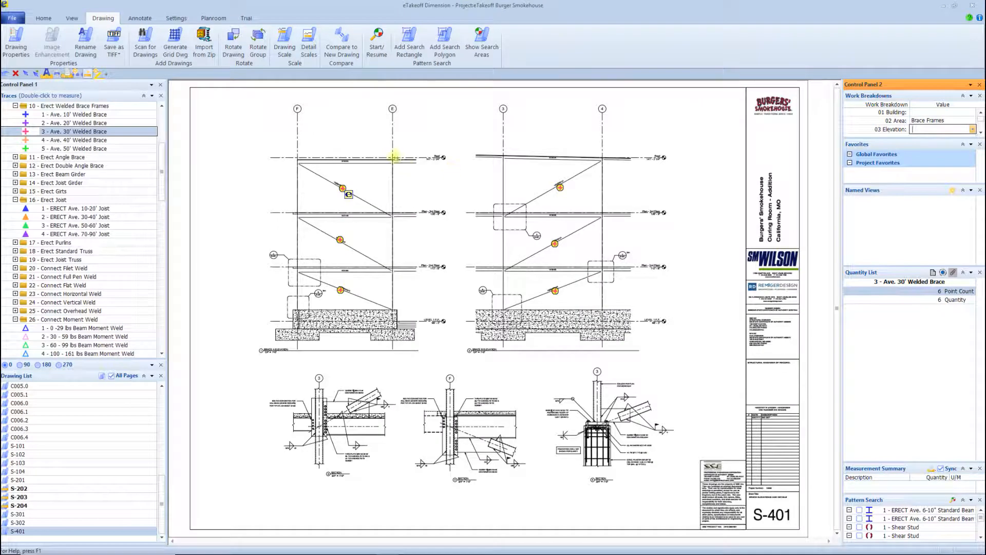
Step: Select the 40' welded brace item and review S-202 and S-203, returning to S-204
left_click(454, 230)
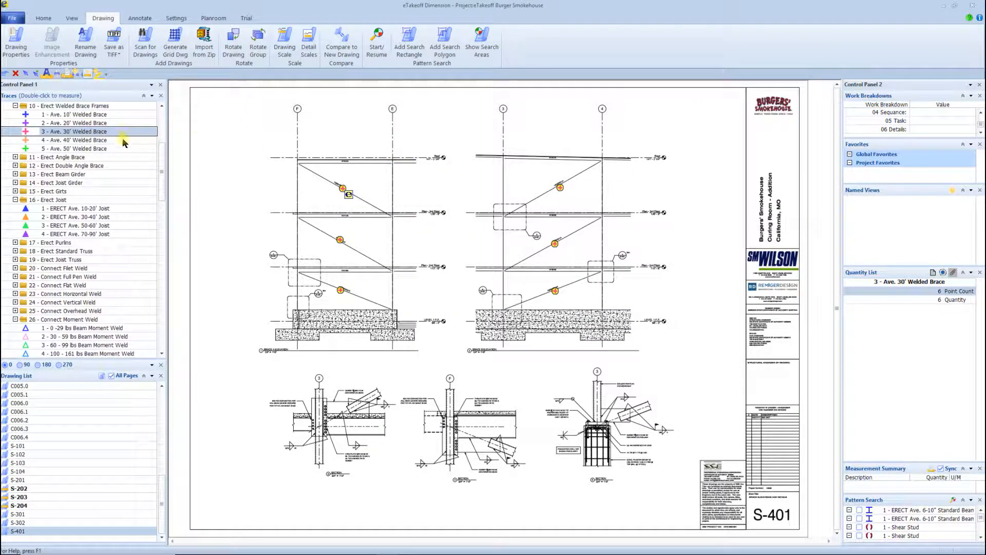
left_click(73, 140)
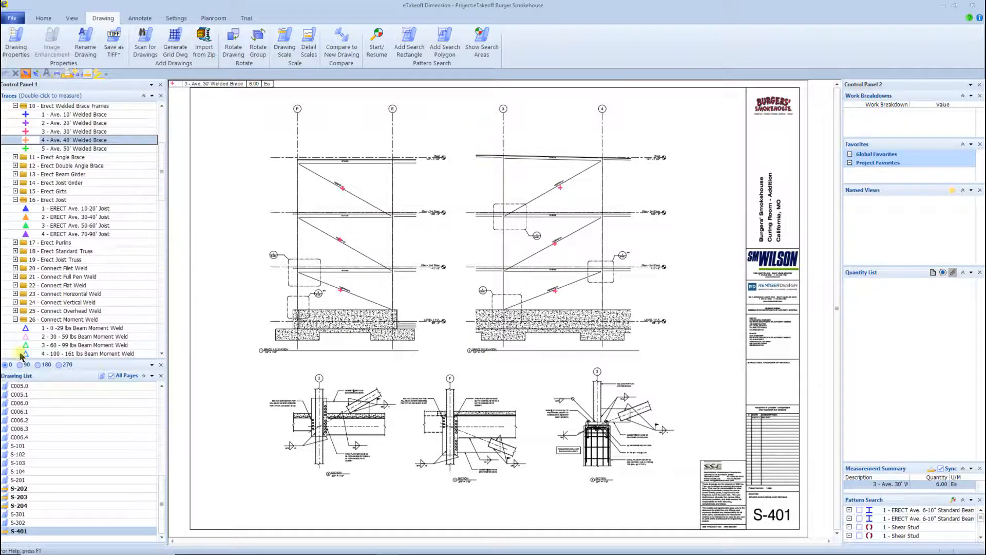
left_click(18, 489)
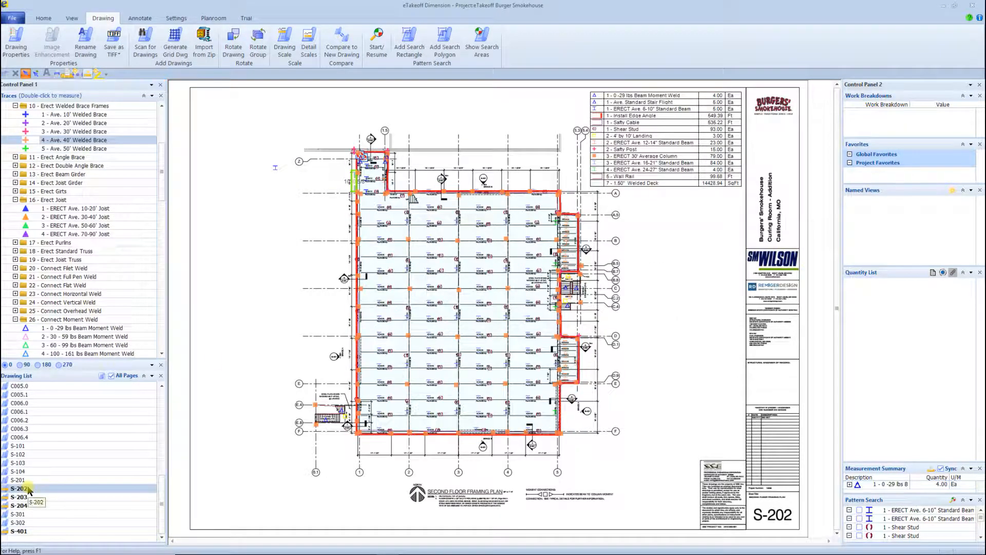
left_click(18, 498)
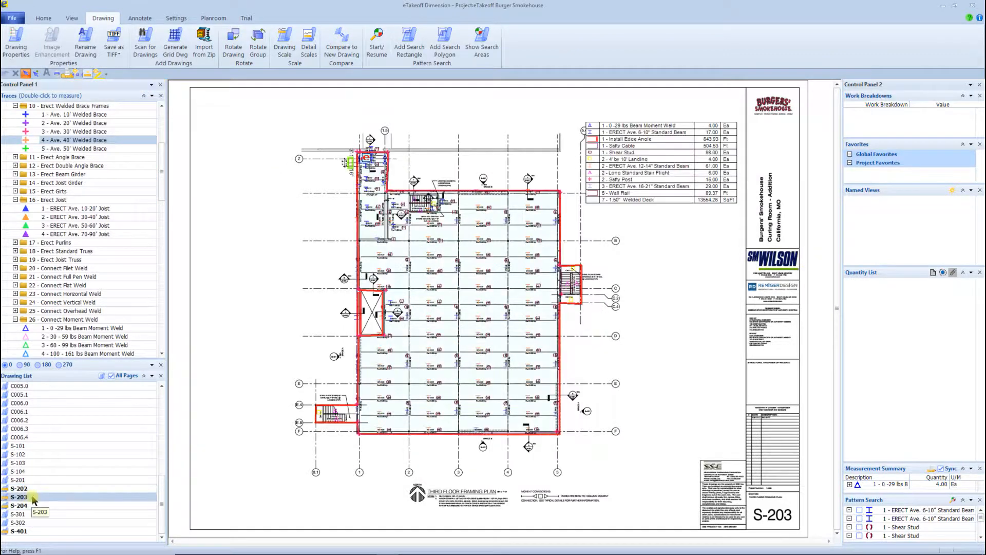
left_click(19, 506)
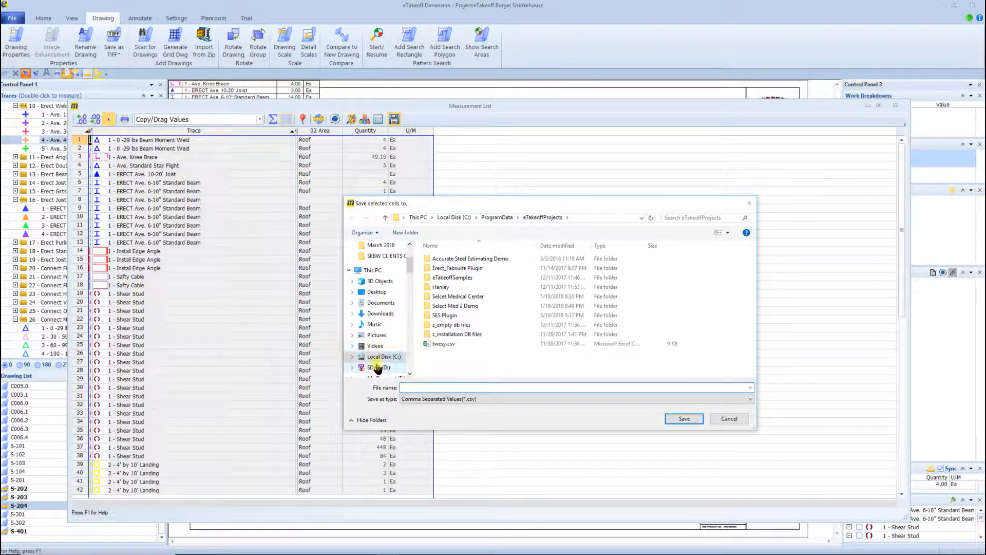
Step: Save the selected cells as 'Burger Smok' CSV in the eTakeoff Burger Smokehouse folder
left_click(380, 366)
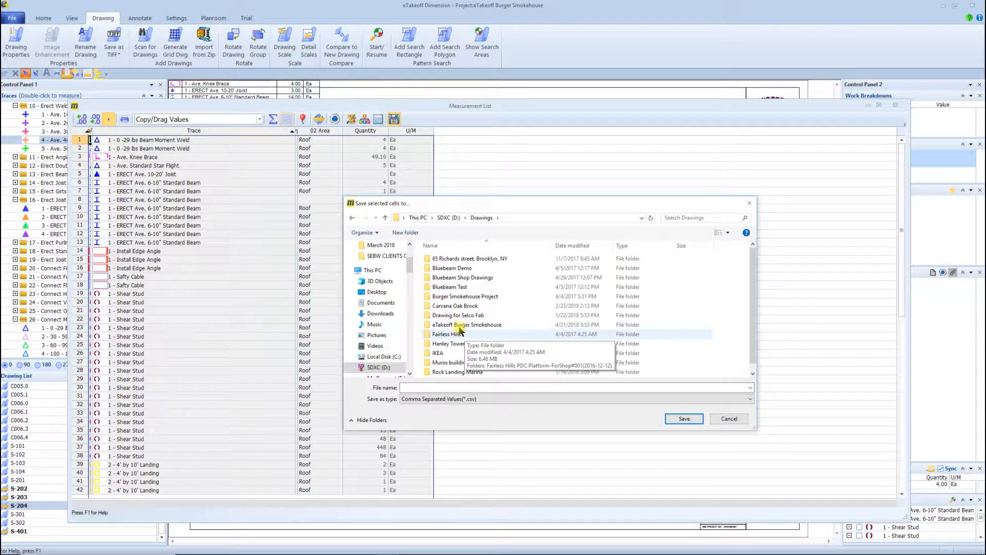
double_click(467, 325)
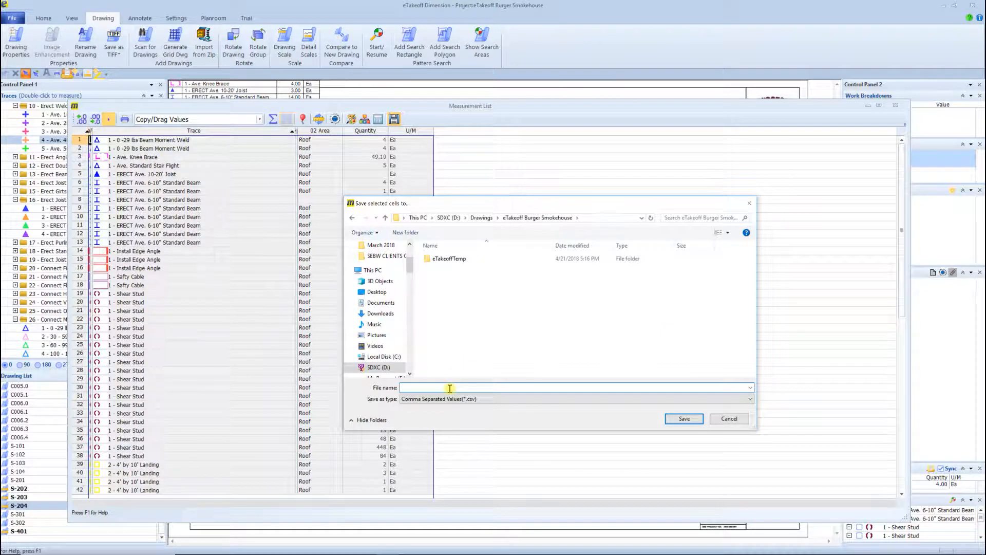
type("Burger Smok")
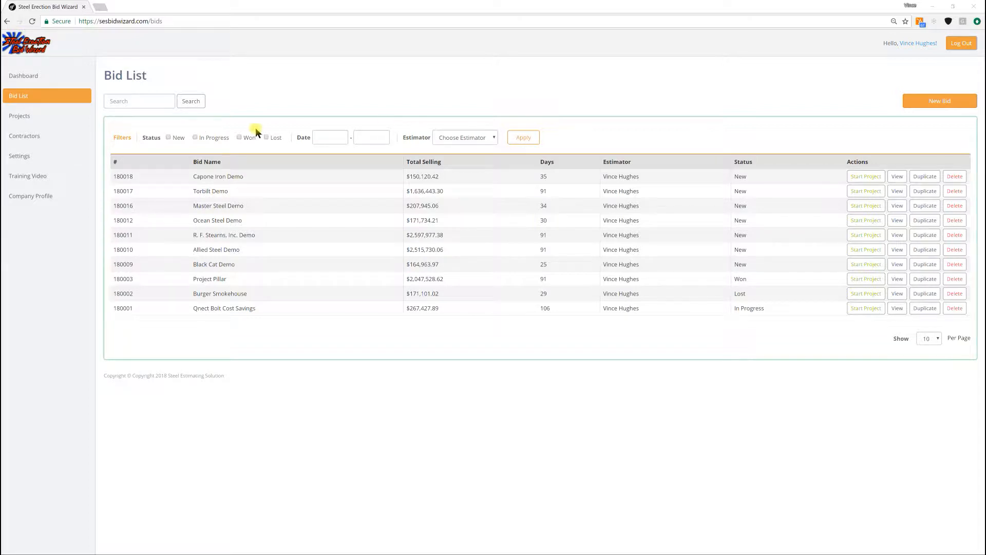
Step: Create a new bid in TN with floor and Brace Frames task groups added under Tasks
left_click(939, 100)
type("eTakeoff Burger Shake")
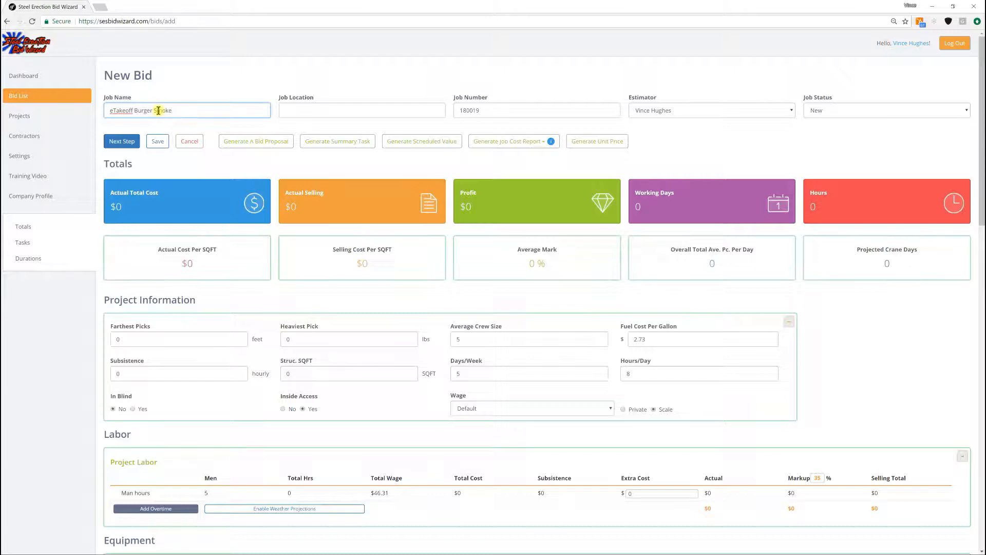
type("TN")
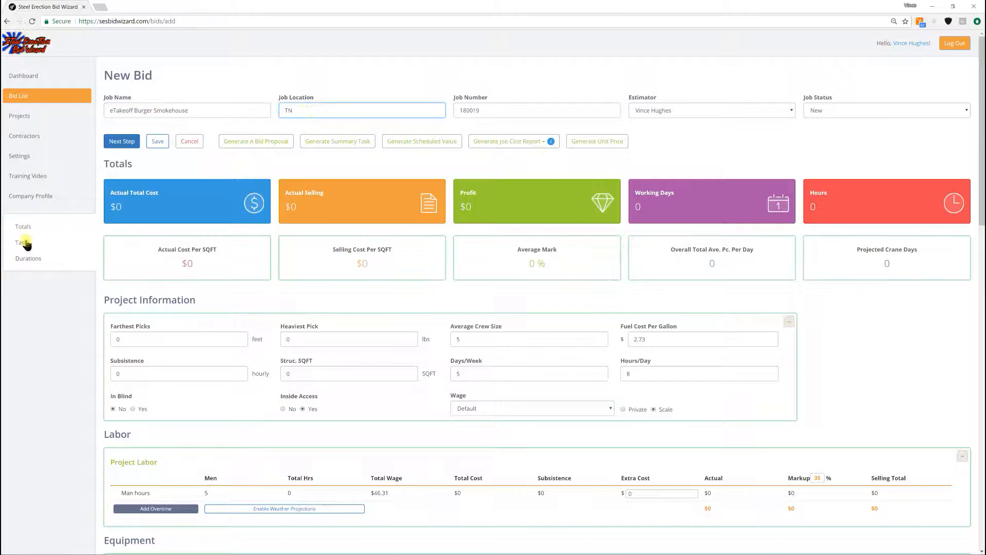
left_click(122, 141)
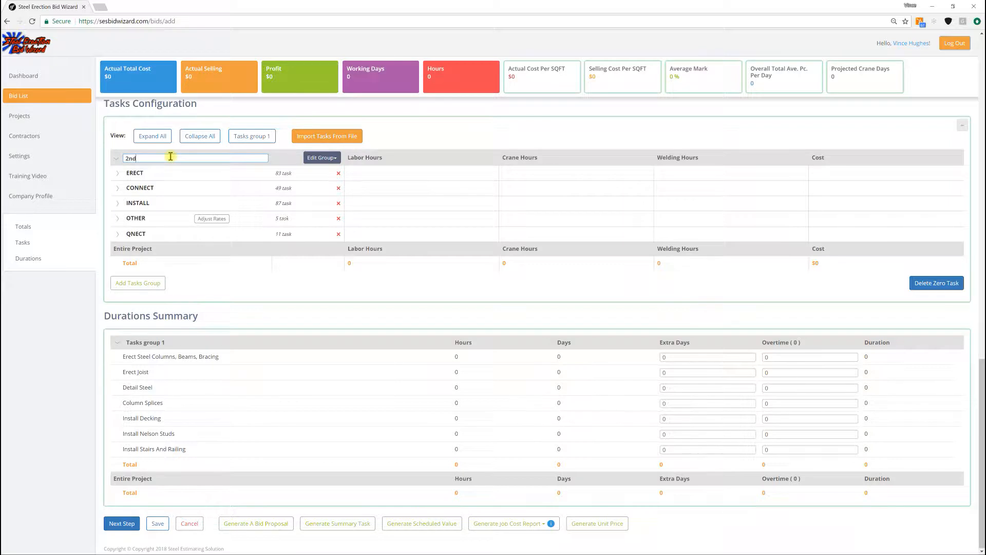
type("Floor")
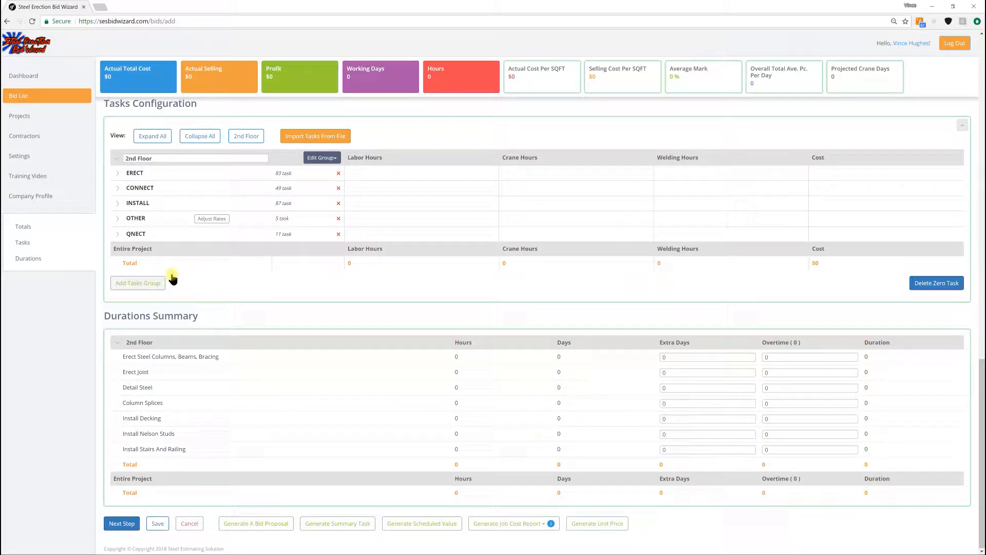
left_click(138, 282)
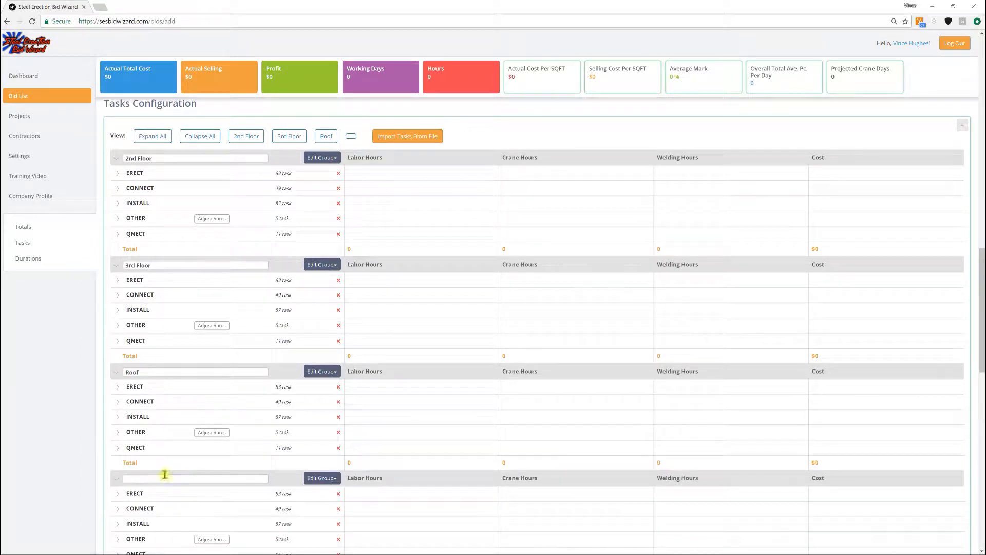
type("Brace Frames")
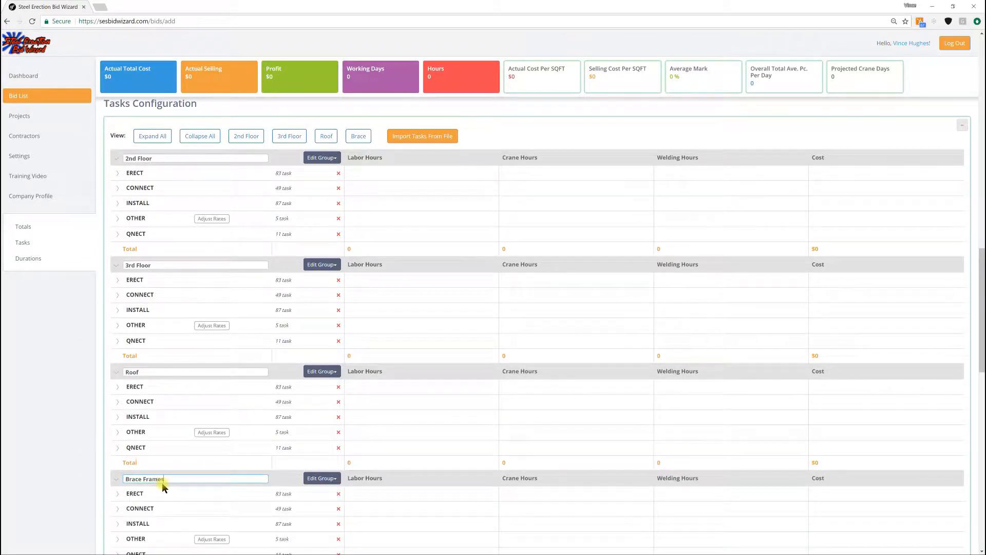
Step: Import the Burger Smokehouse CSV with Application Type eTakeoff, filling task groups to $81,465.82 cost and 1,592.65 hours
left_click(422, 136)
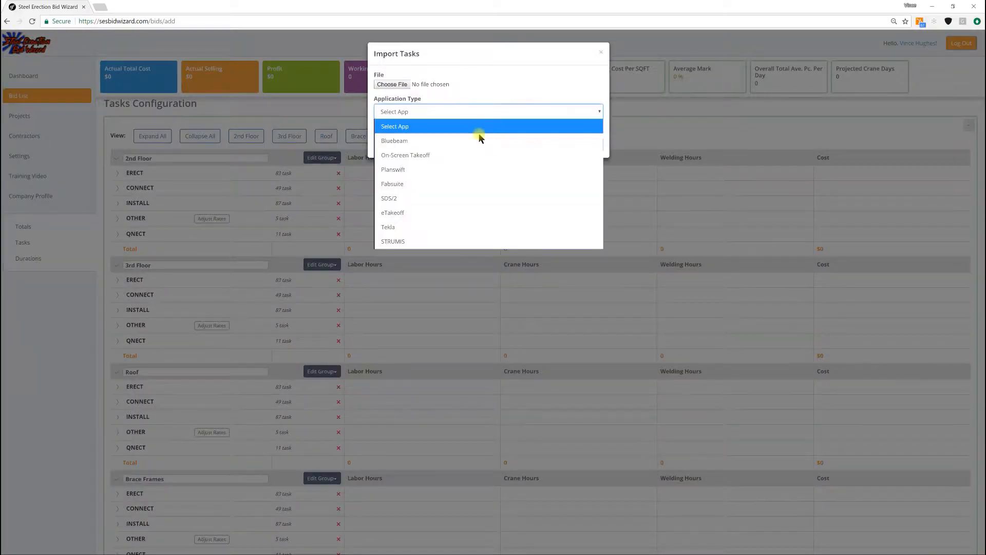
left_click(392, 212)
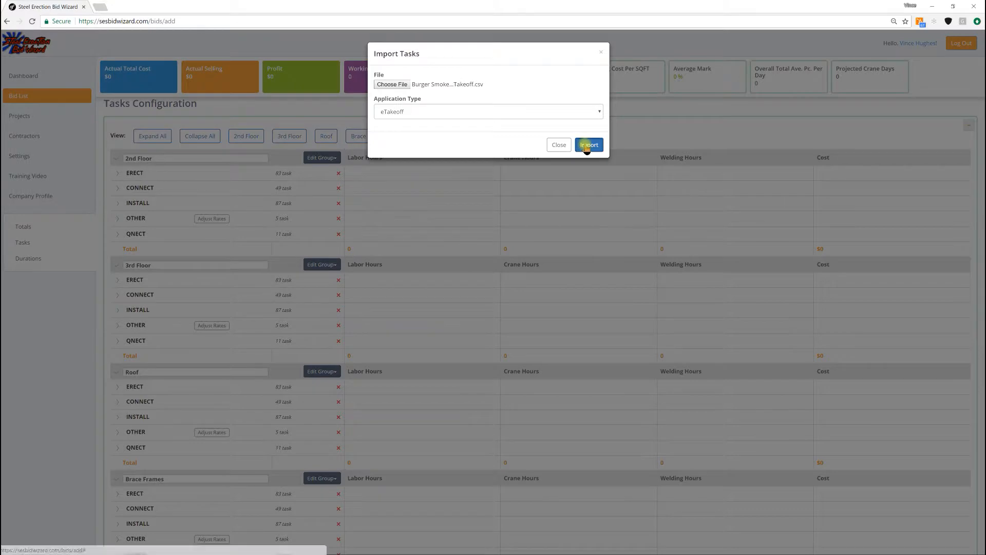
left_click(588, 145)
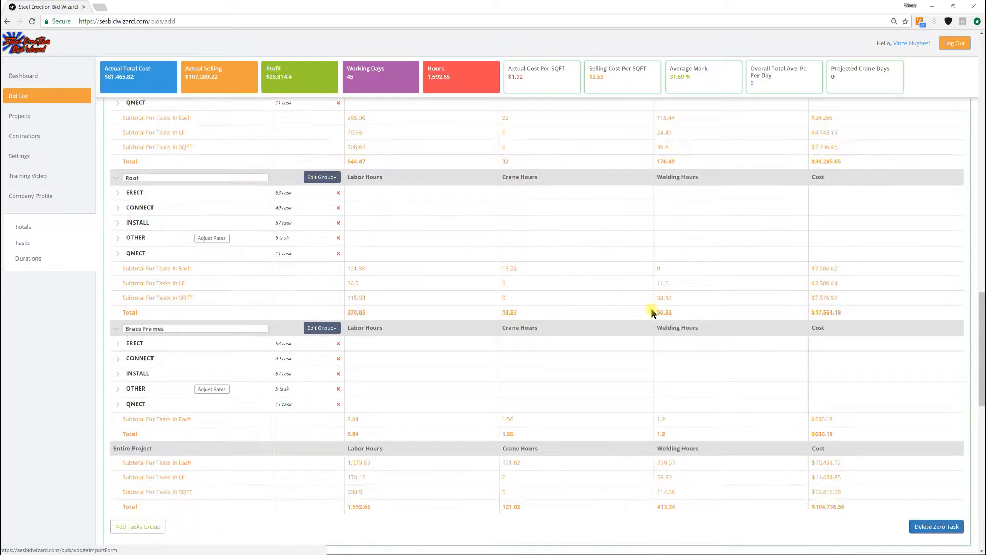
left_click(152, 135)
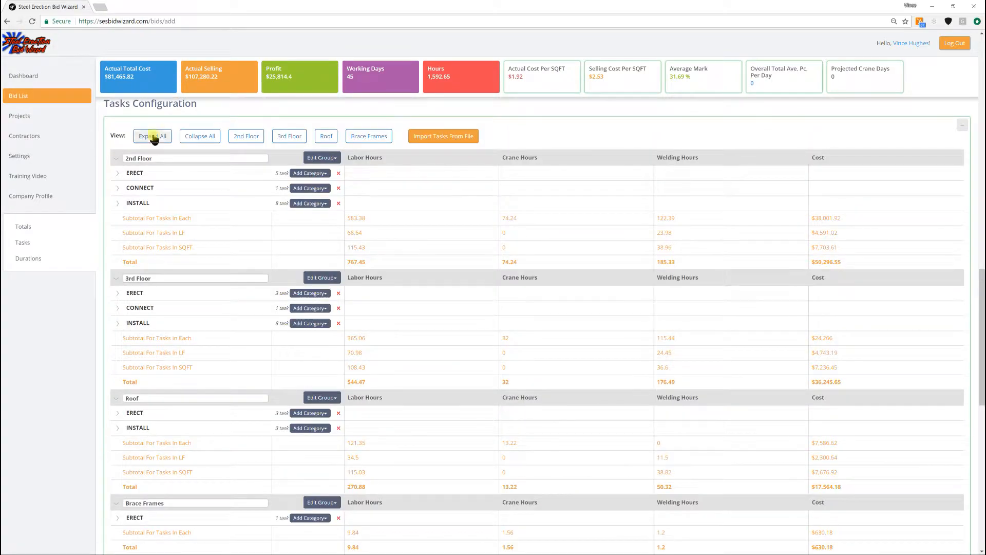
Step: Set crew size 9, St. Louis MO wage, weather projections, forklift and boom lift rentals, and save the $162,995.24 bid
left_click(151, 136)
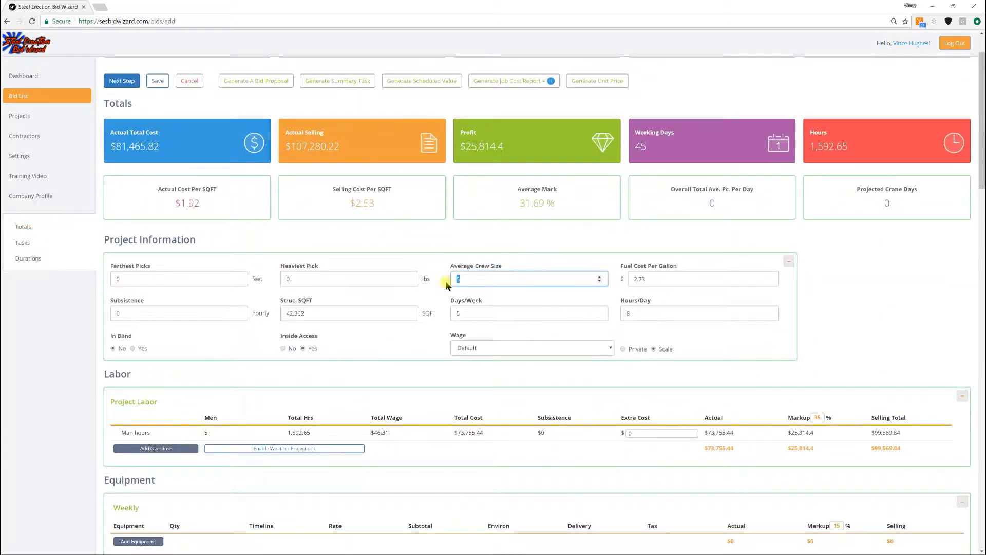
left_click(531, 348)
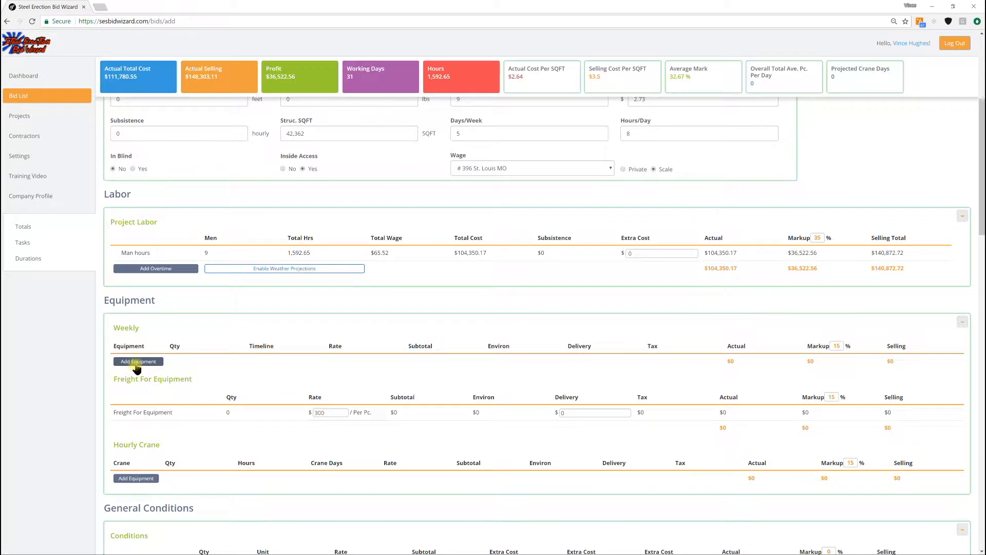
left_click(137, 361)
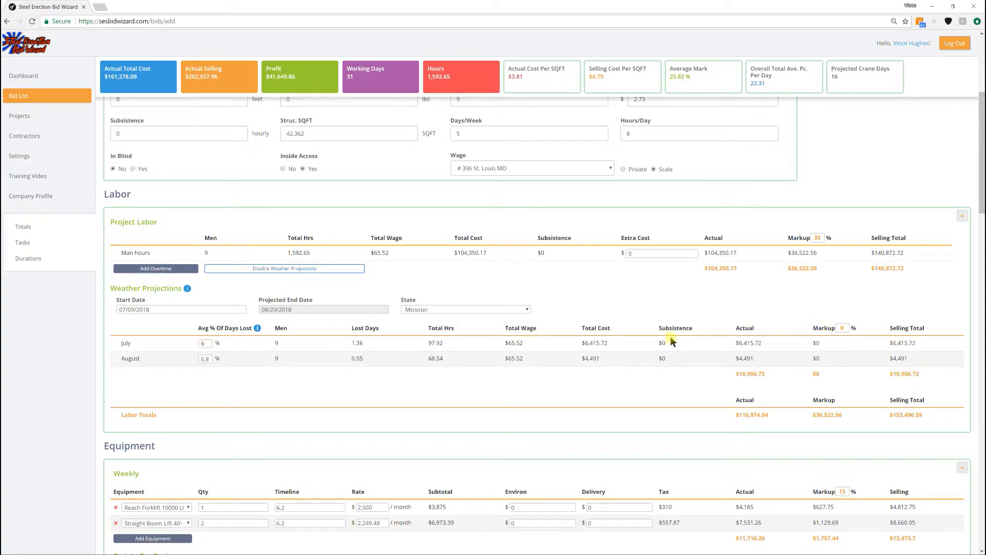
left_click(157, 141)
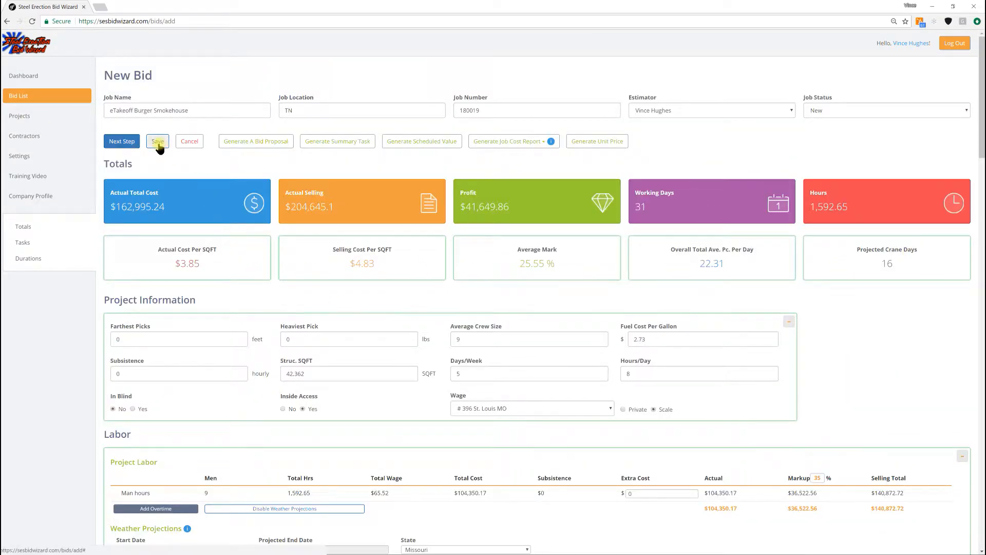
left_click(157, 141)
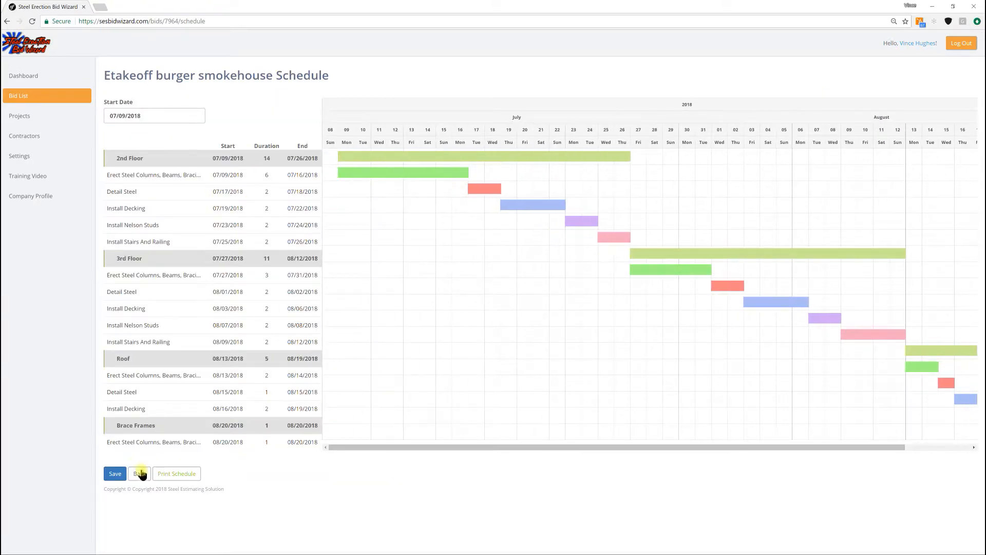
Step: Return from the schedule and generate the Burger Smokehouse job cost report as a downloaded PDF
left_click(140, 473)
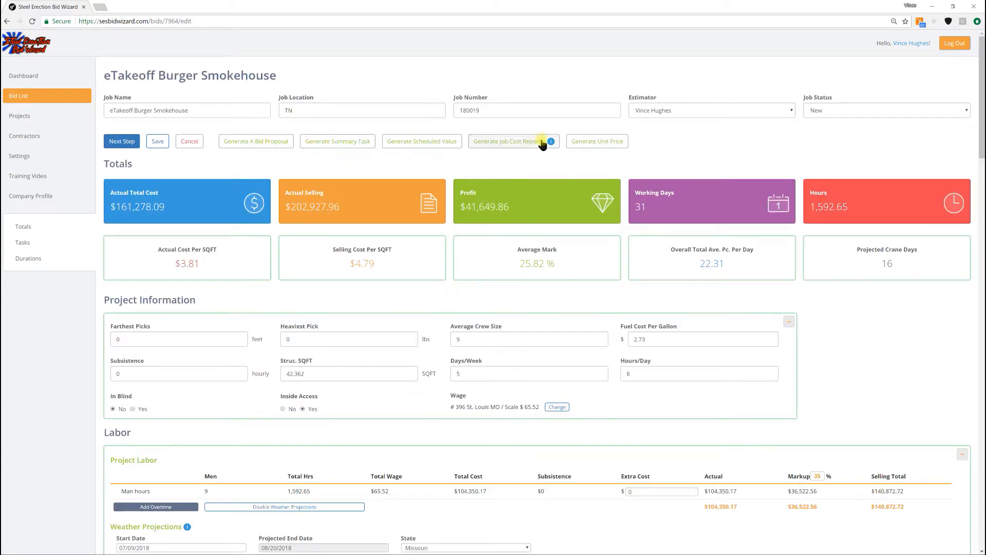
left_click(510, 141)
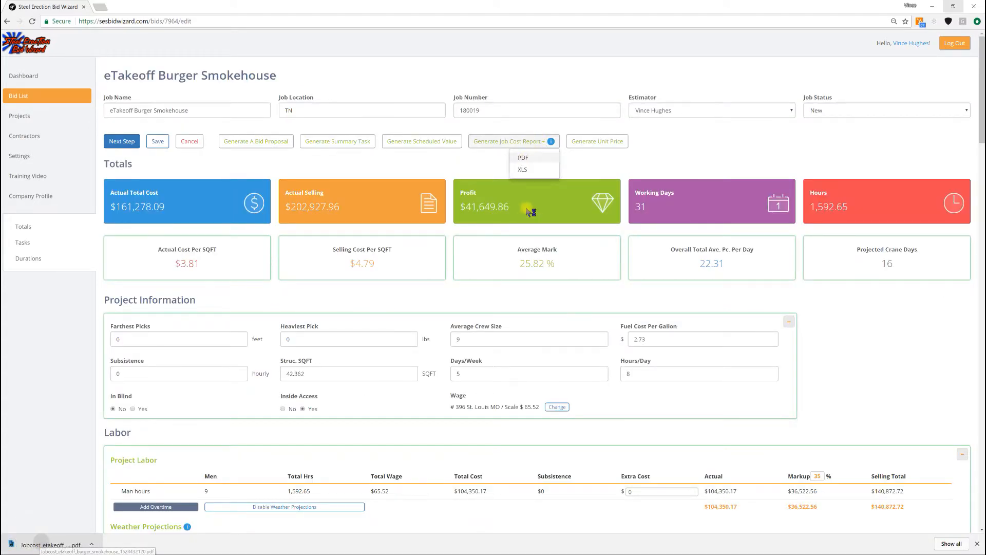
left_click(523, 158)
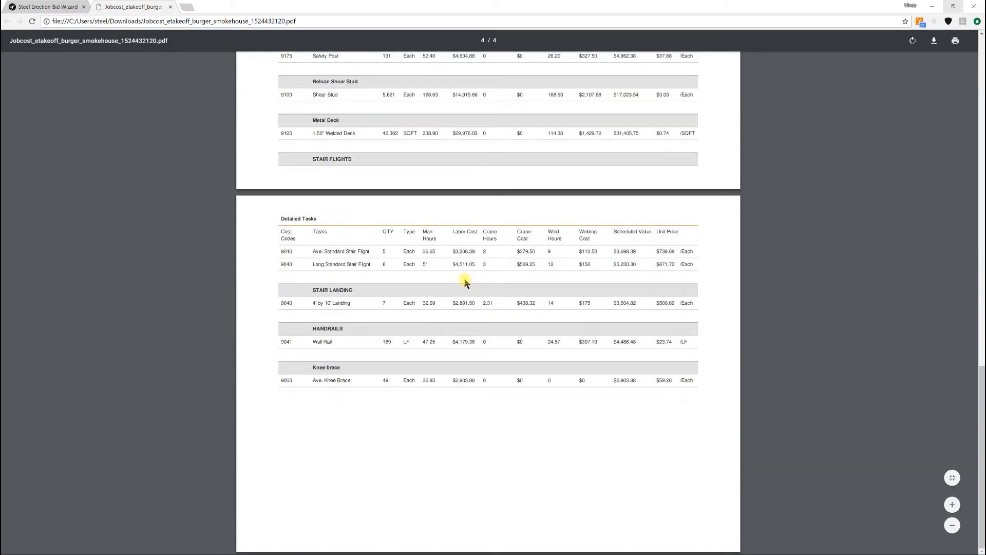
left_click(44, 7)
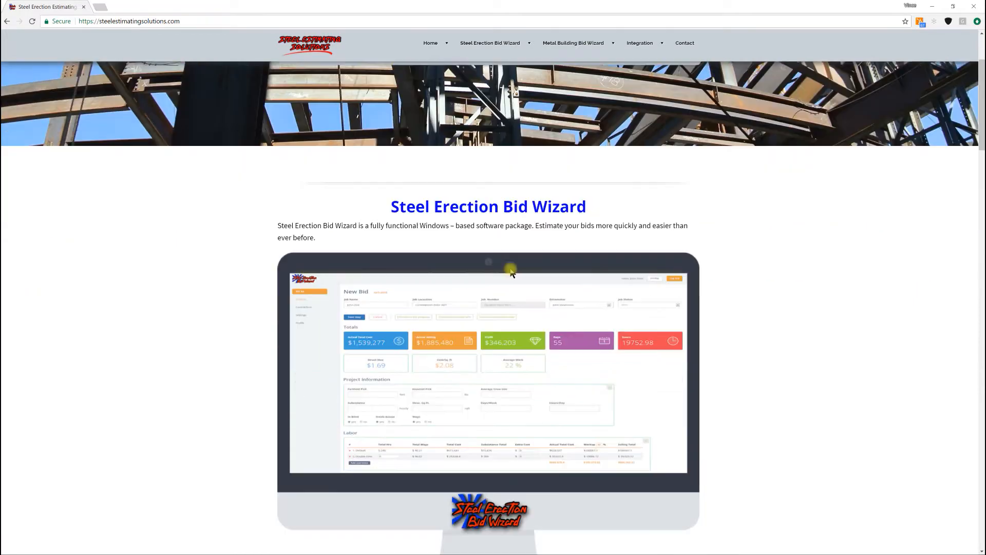
scroll("down", 3)
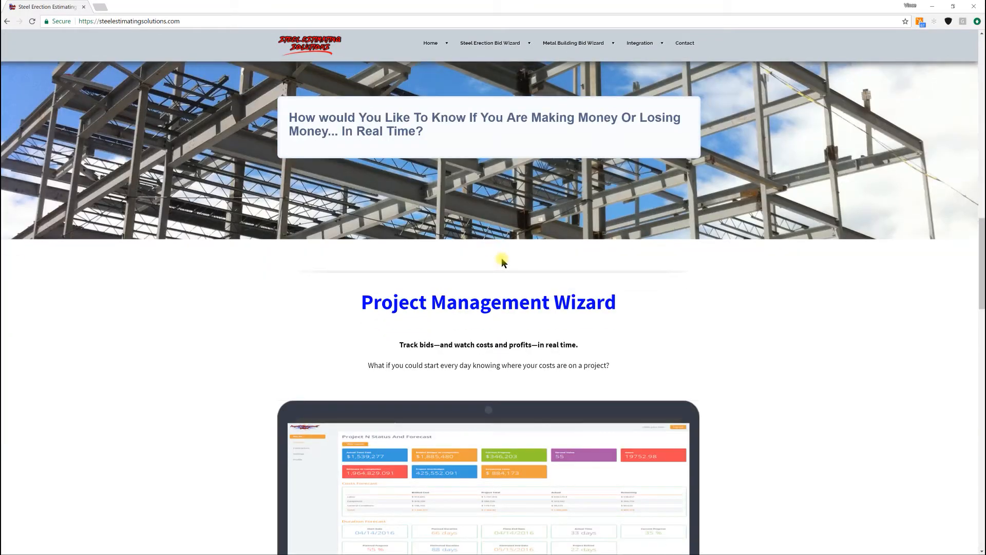
scroll("down", 3)
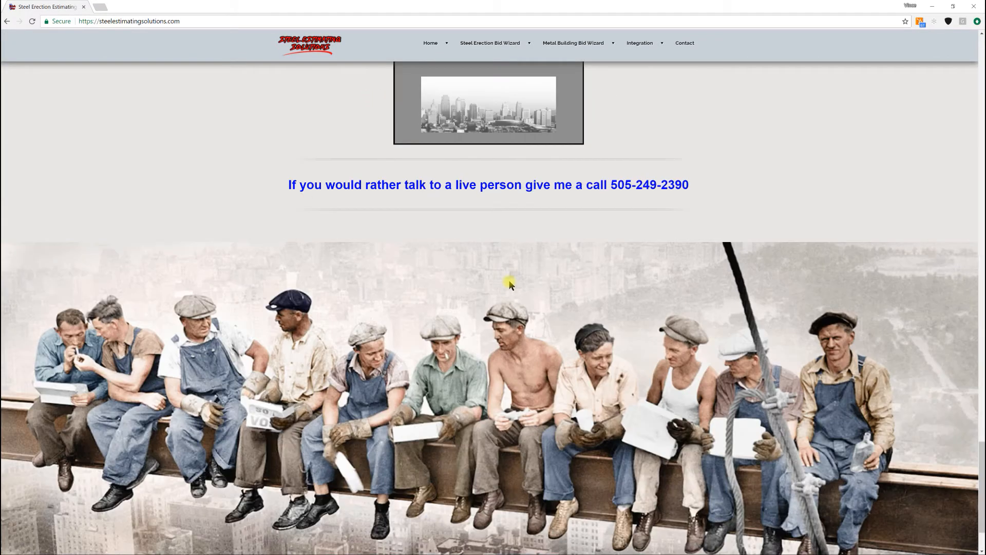